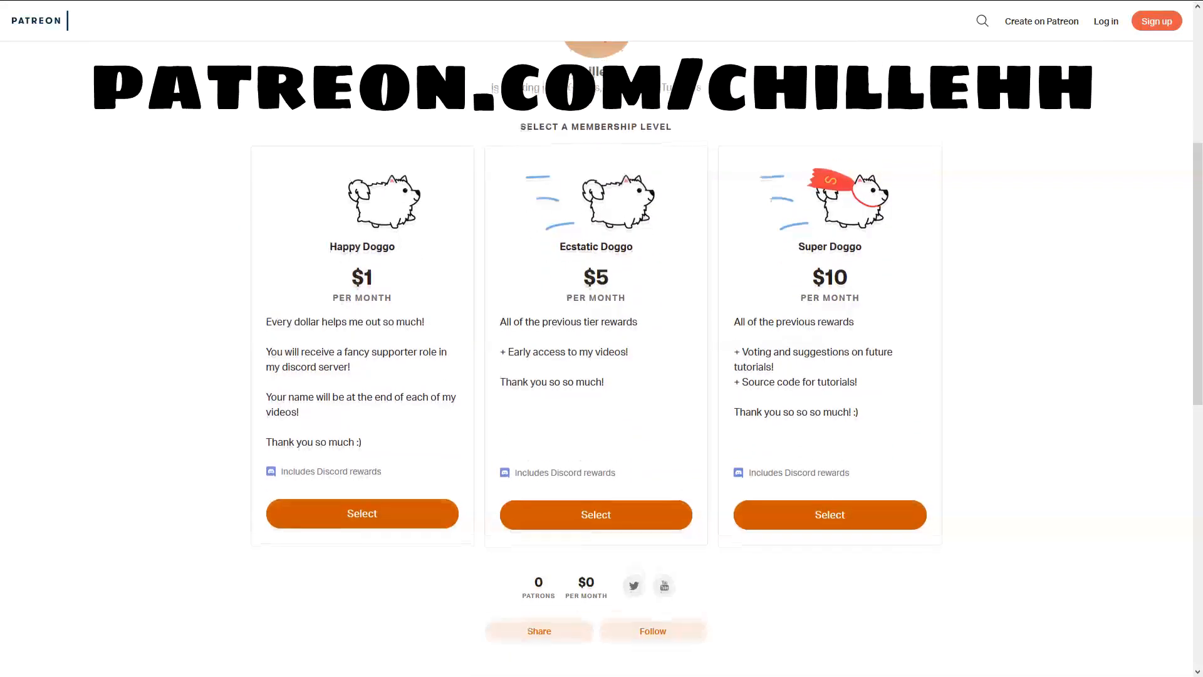
Browse Unity Hub Installs and start adding Unity version 2019.2.11f1.
scroll(down, 3)
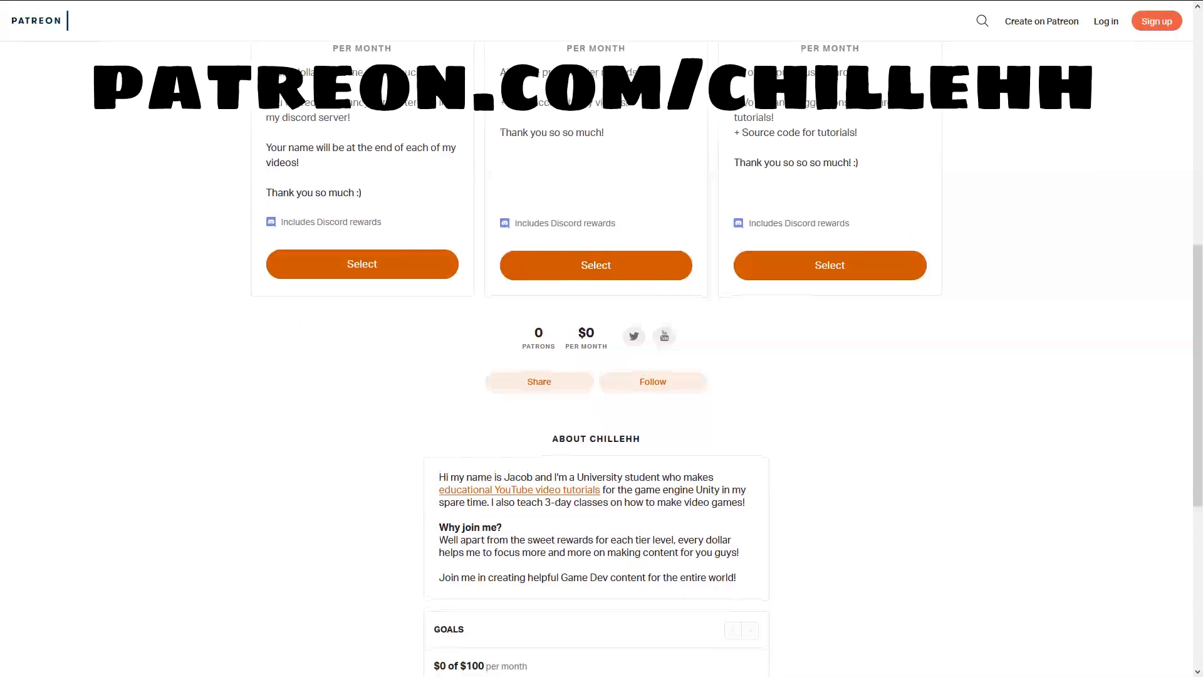
scroll(down, 3)
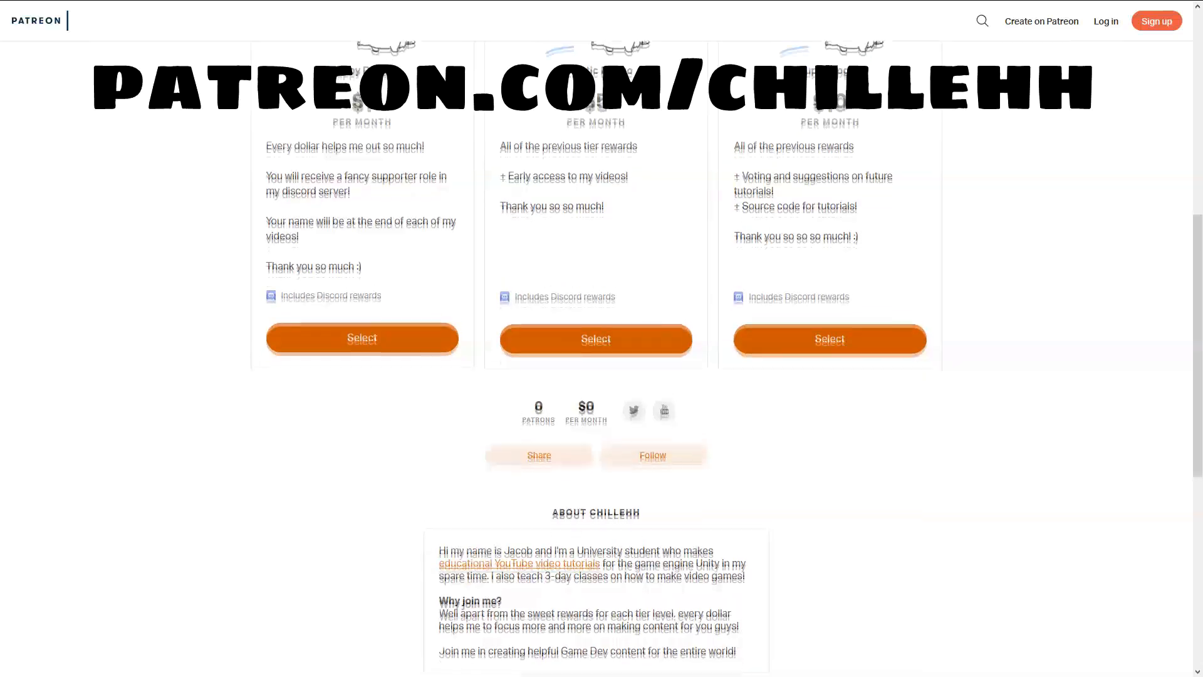
scroll(up, 3)
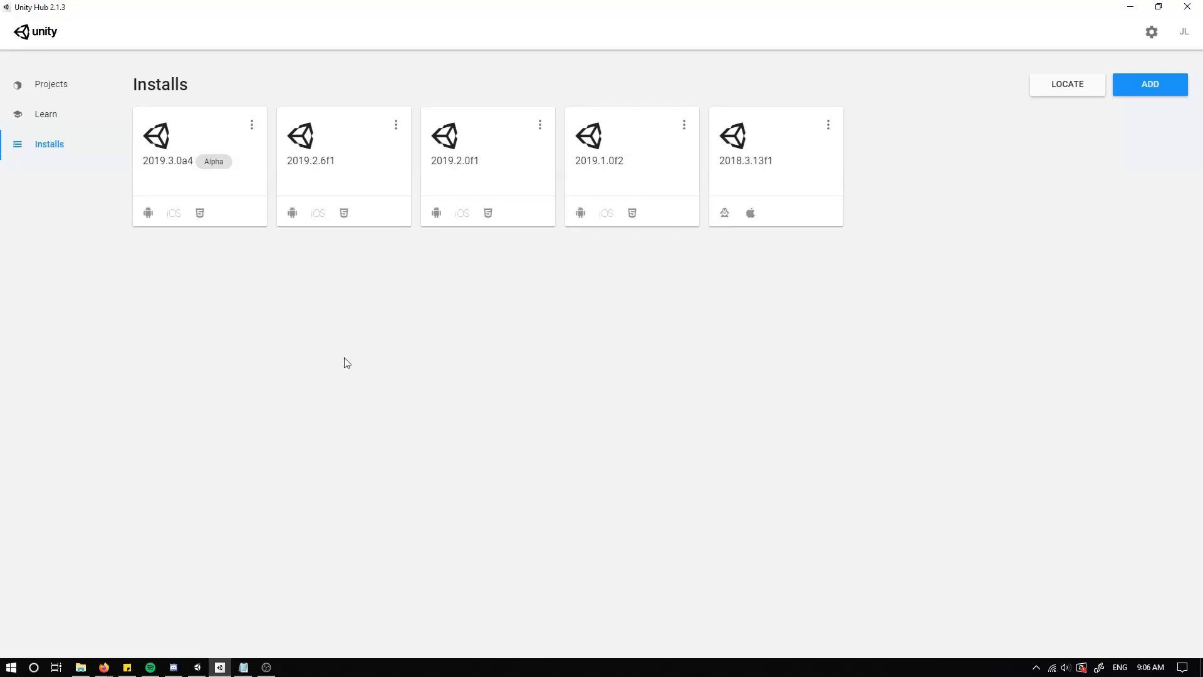
mouse_move(899, 440)
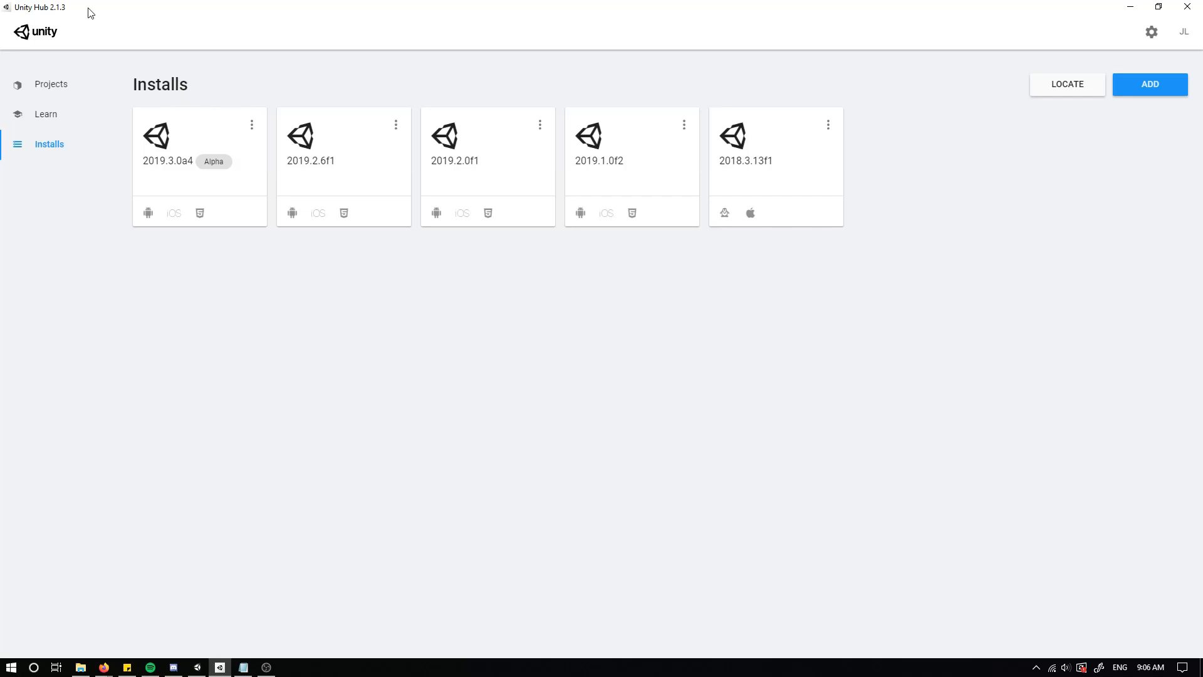
mouse_move(1146, 95)
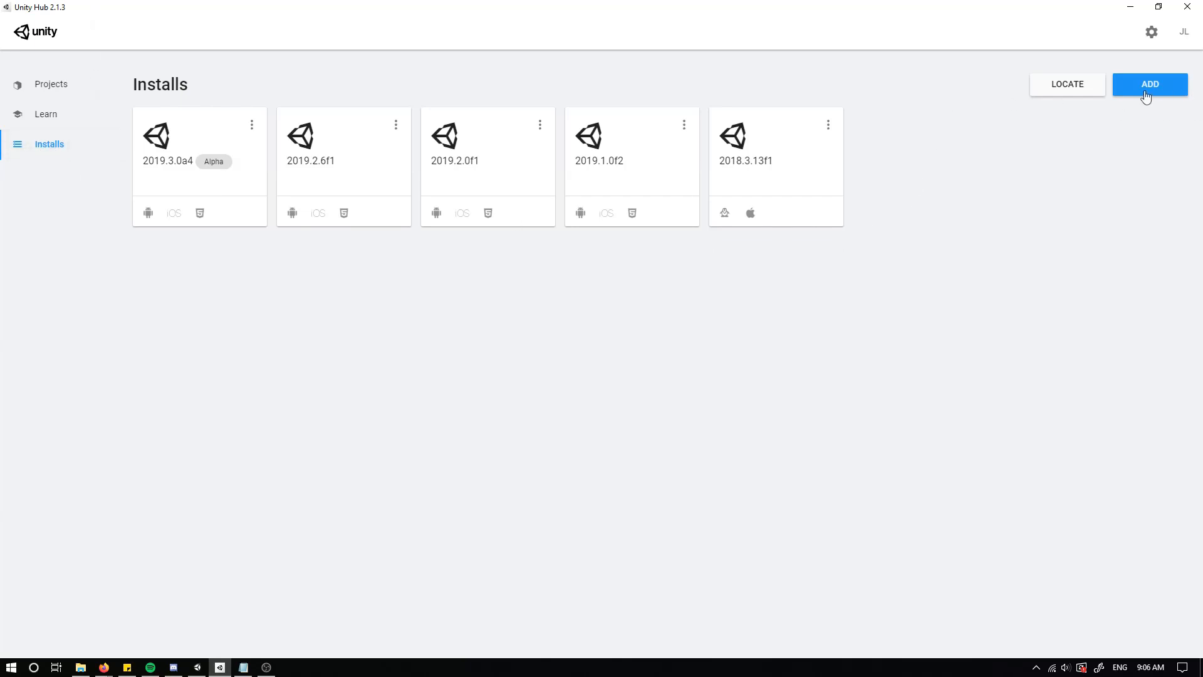
click(1150, 84)
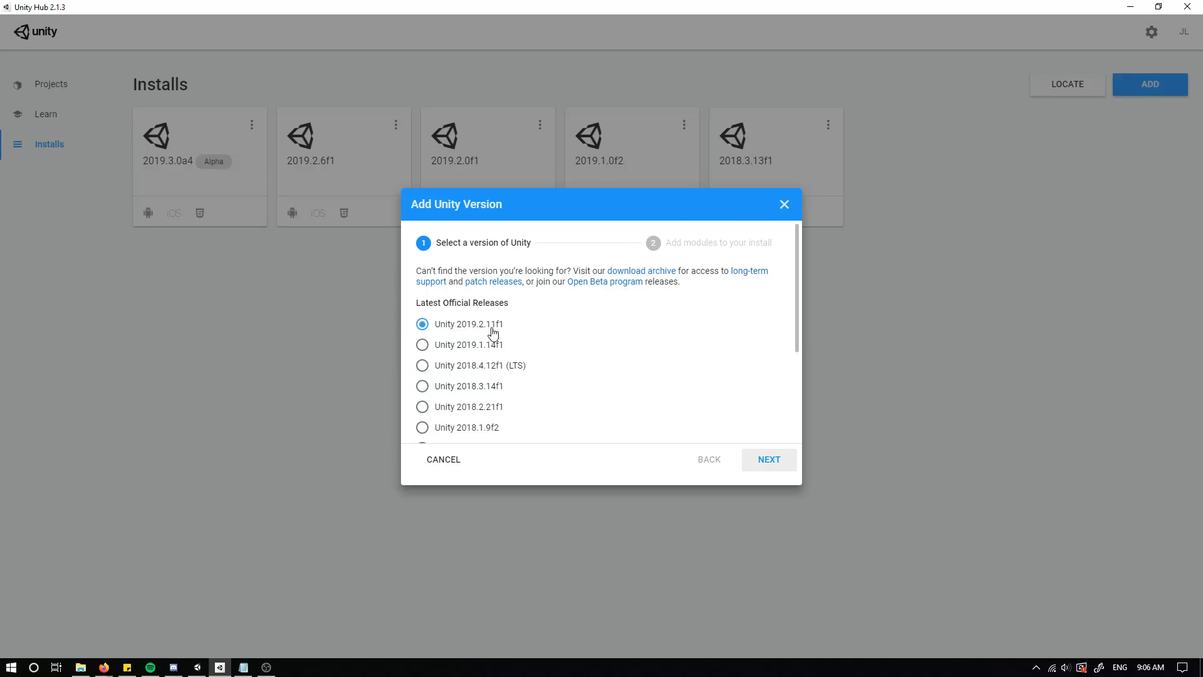
mouse_move(642, 386)
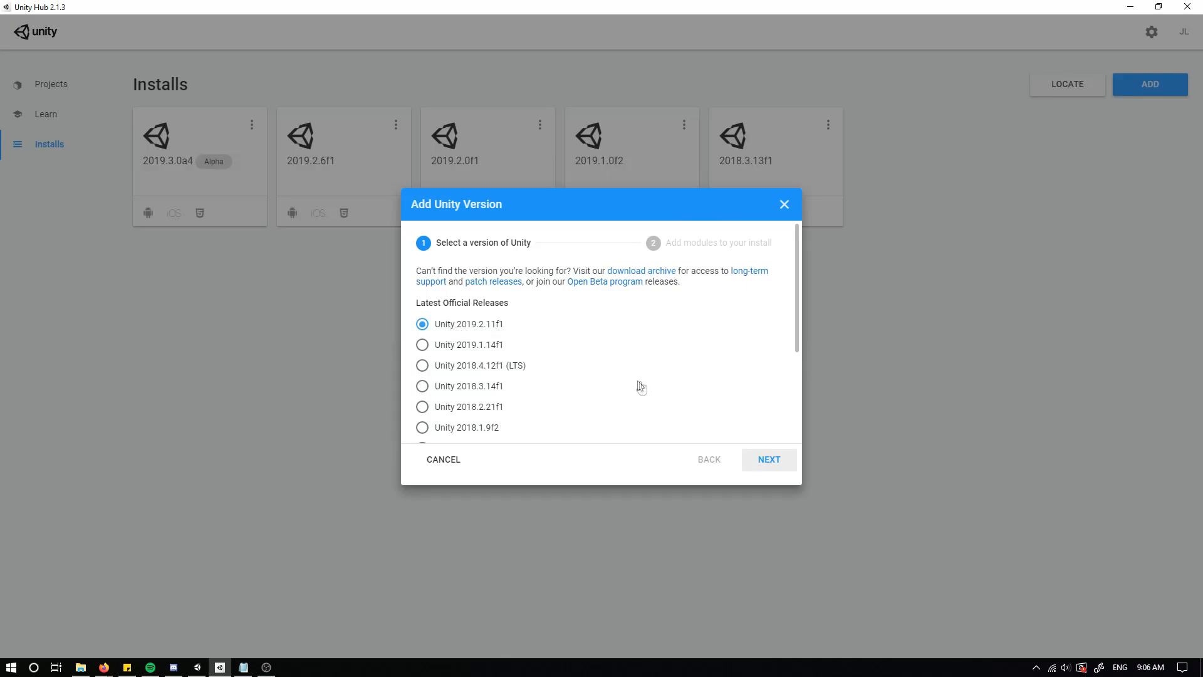
Install Unity 2019.2.11f1 with Android and iOS Build Support, leaving WebGL unticked.
click(767, 459)
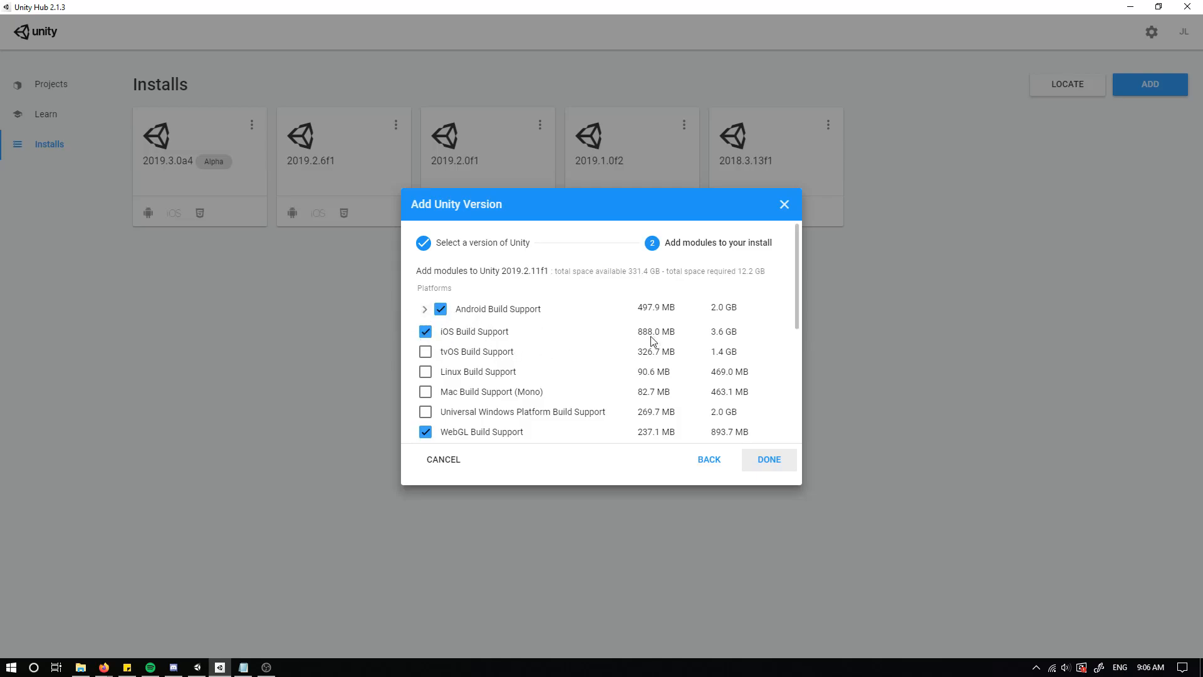
mouse_move(706, 331)
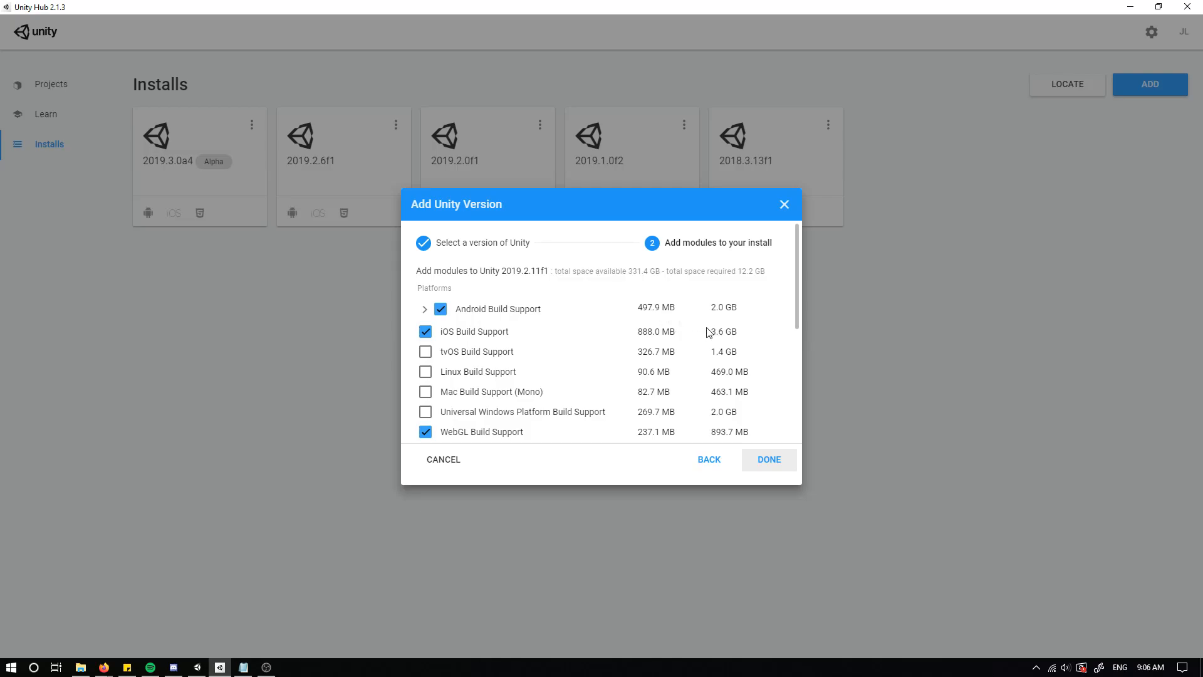
mouse_move(680, 338)
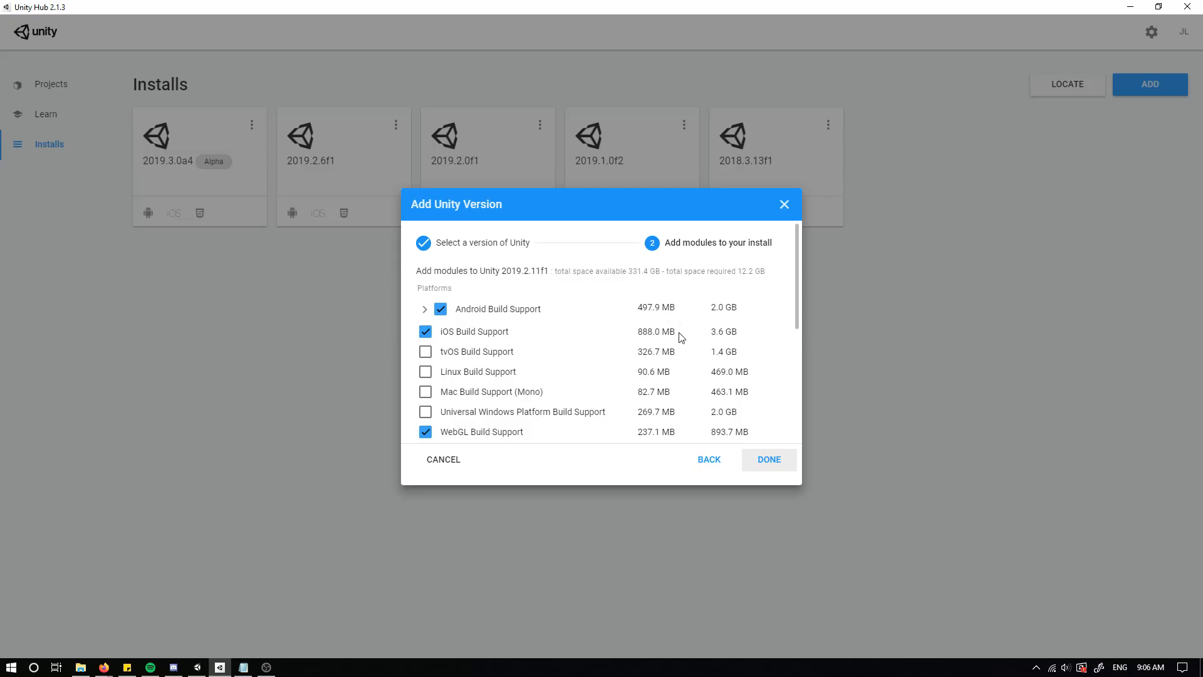
mouse_move(494, 342)
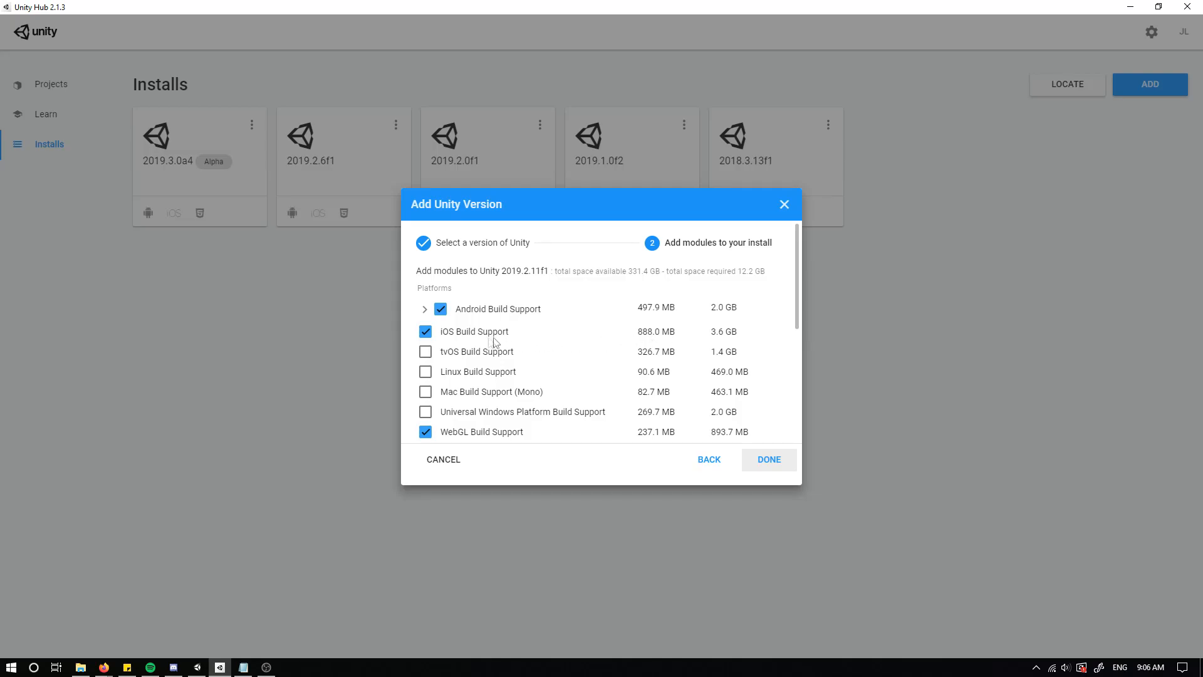
mouse_move(468, 336)
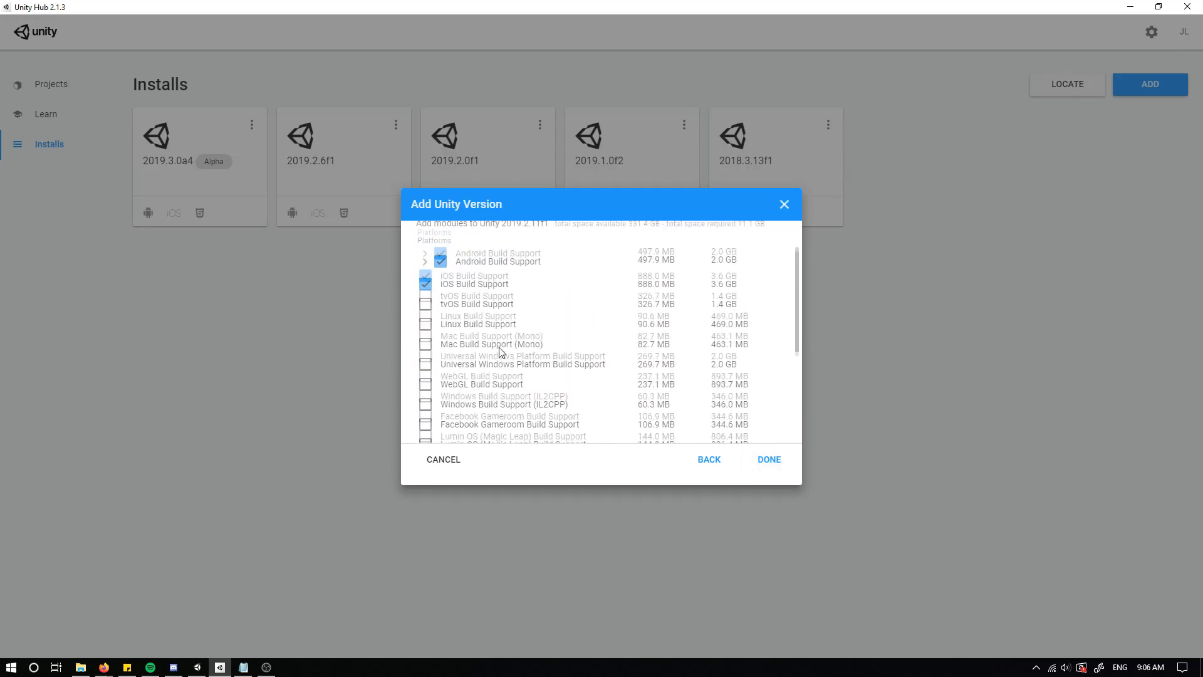
scroll(down, 3)
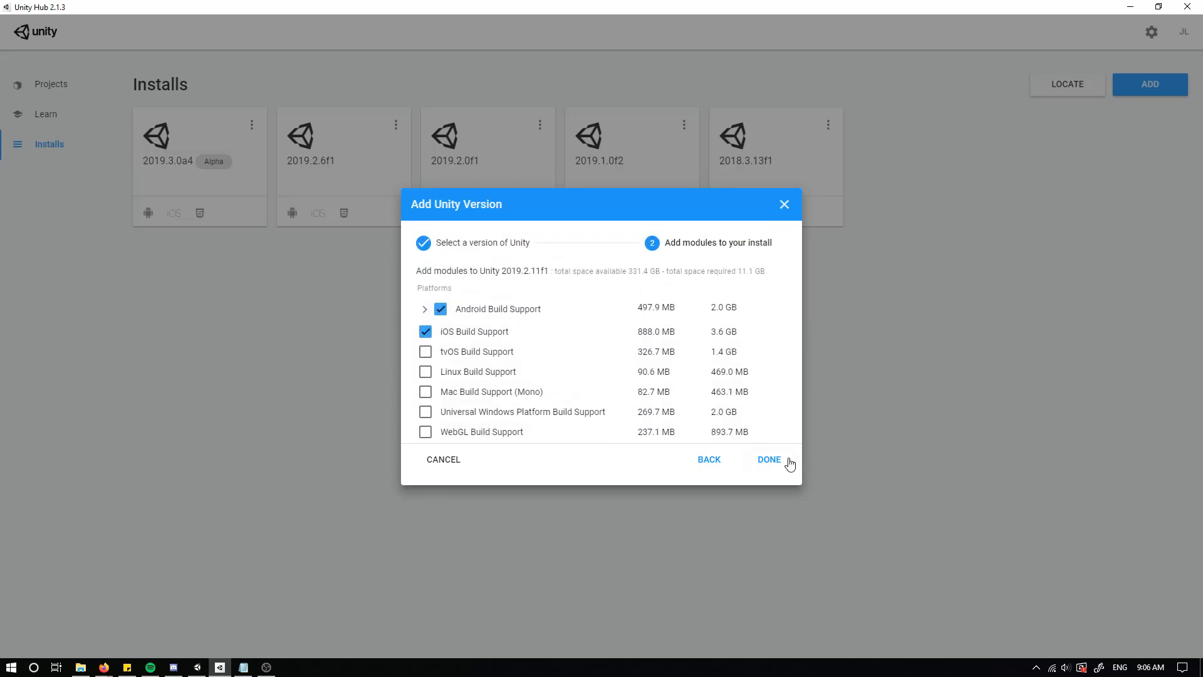
click(768, 459)
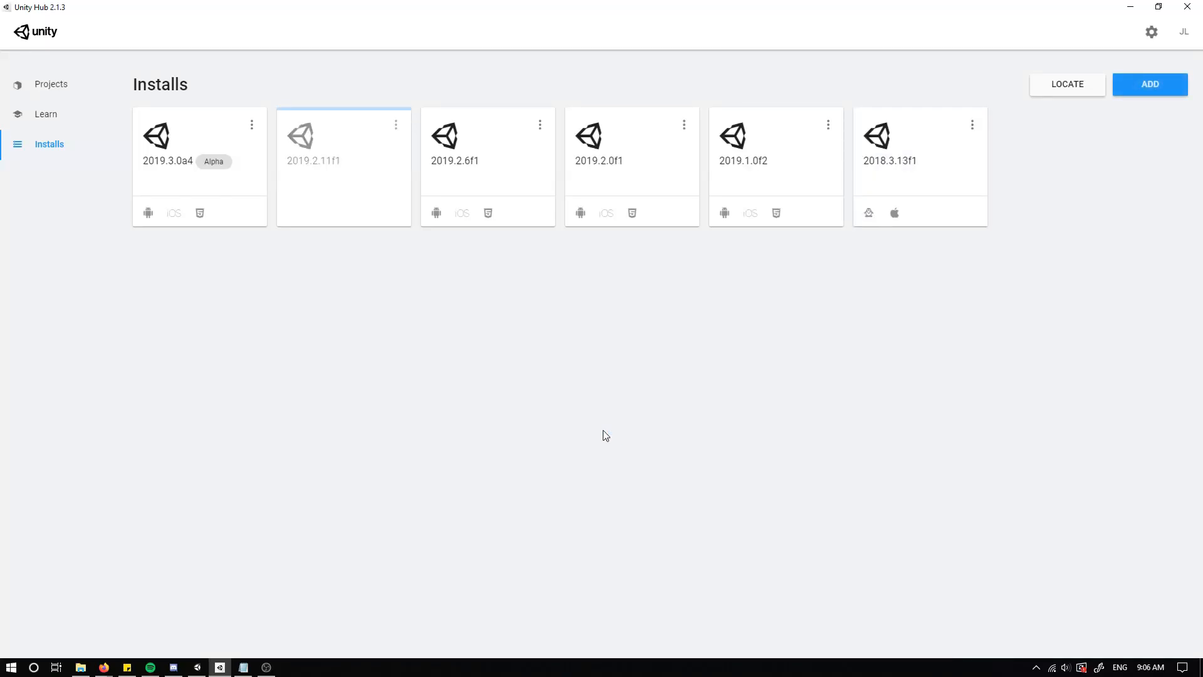
mouse_move(302, 198)
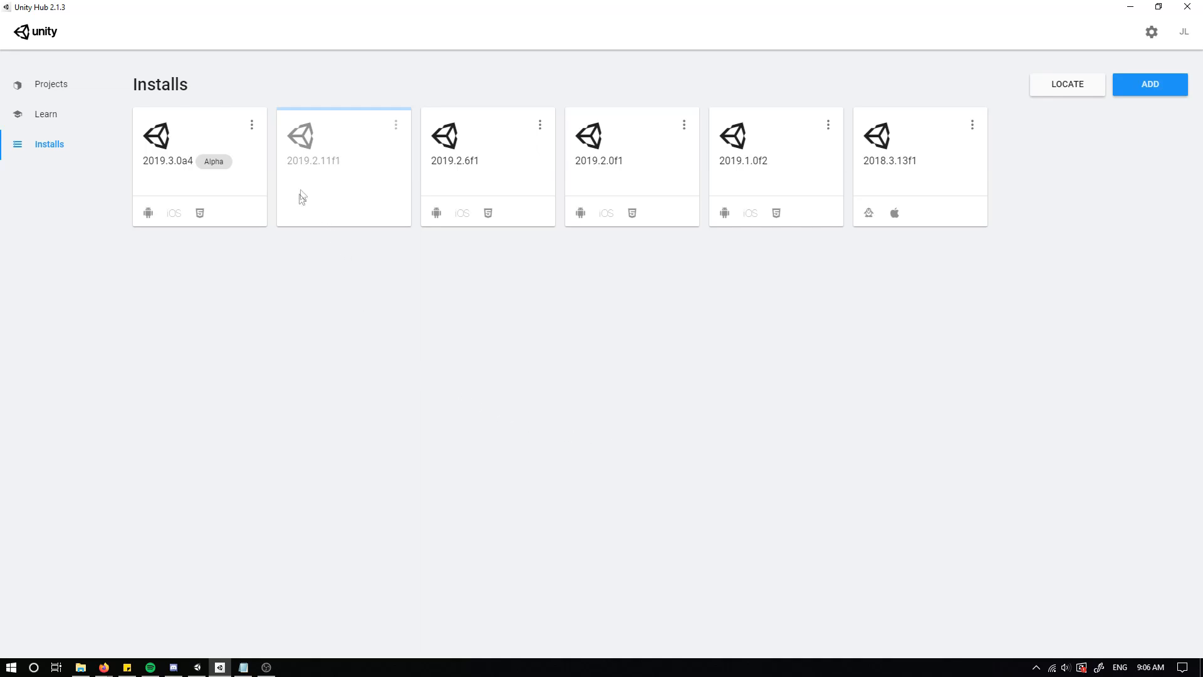
mouse_move(336, 185)
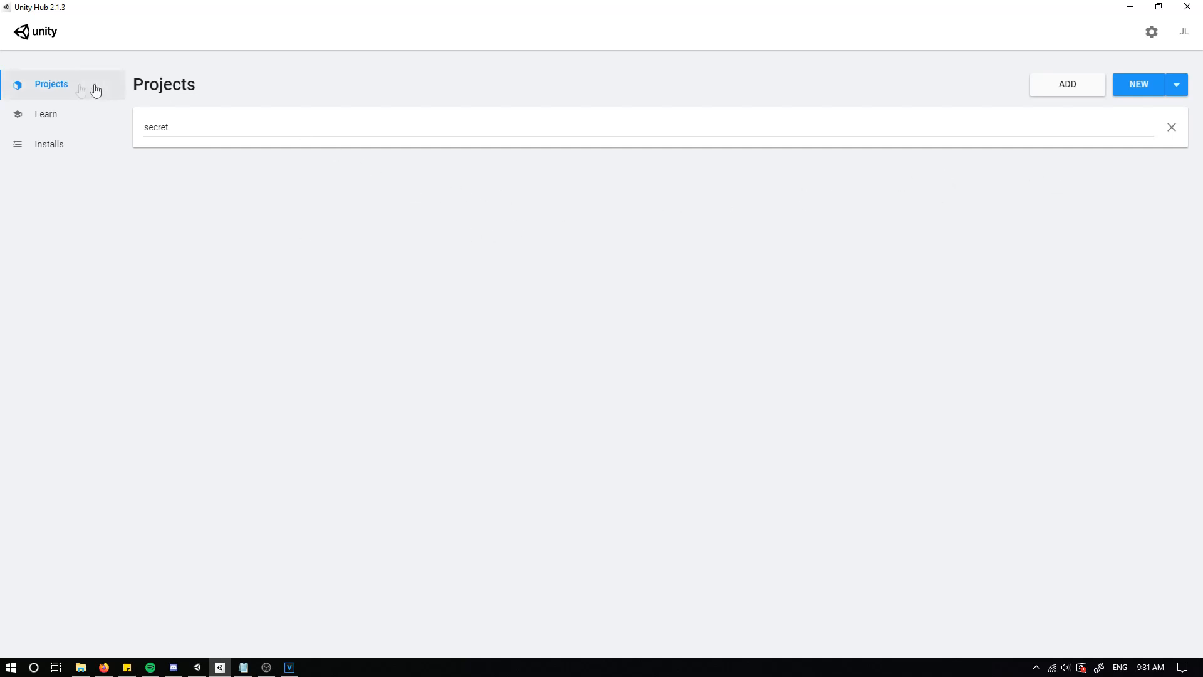
Create a 3D project 'MobileTutorial' using Unity 2019.2.11f1.
click(1177, 85)
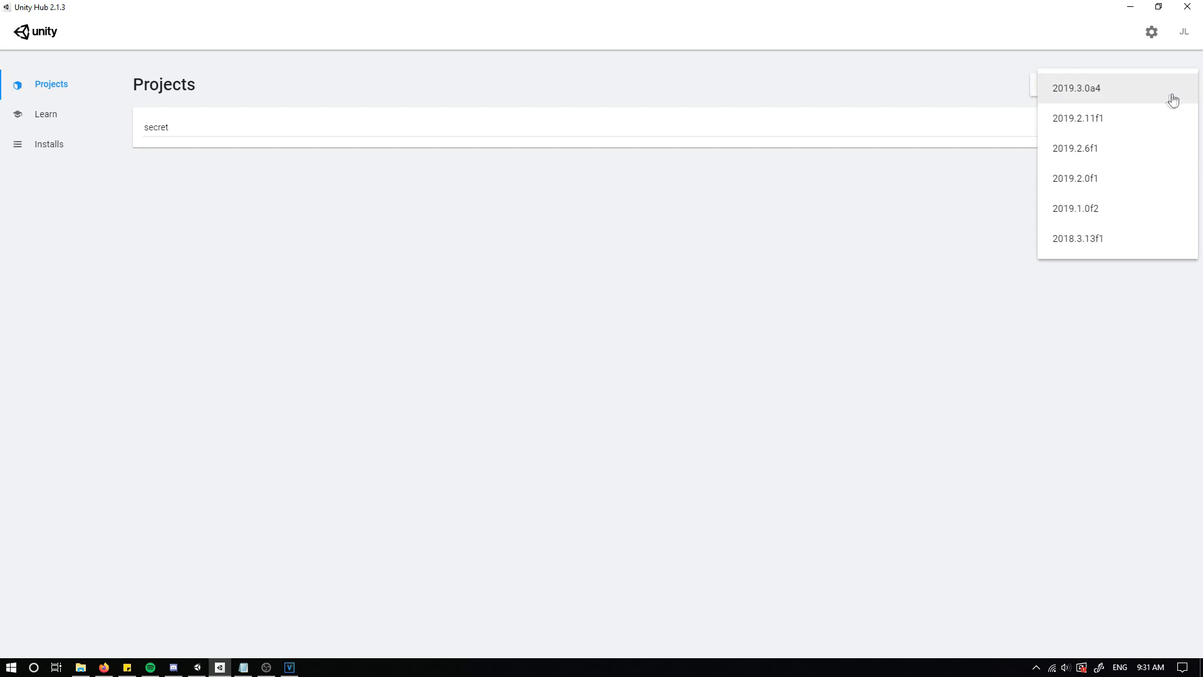
mouse_move(1070, 130)
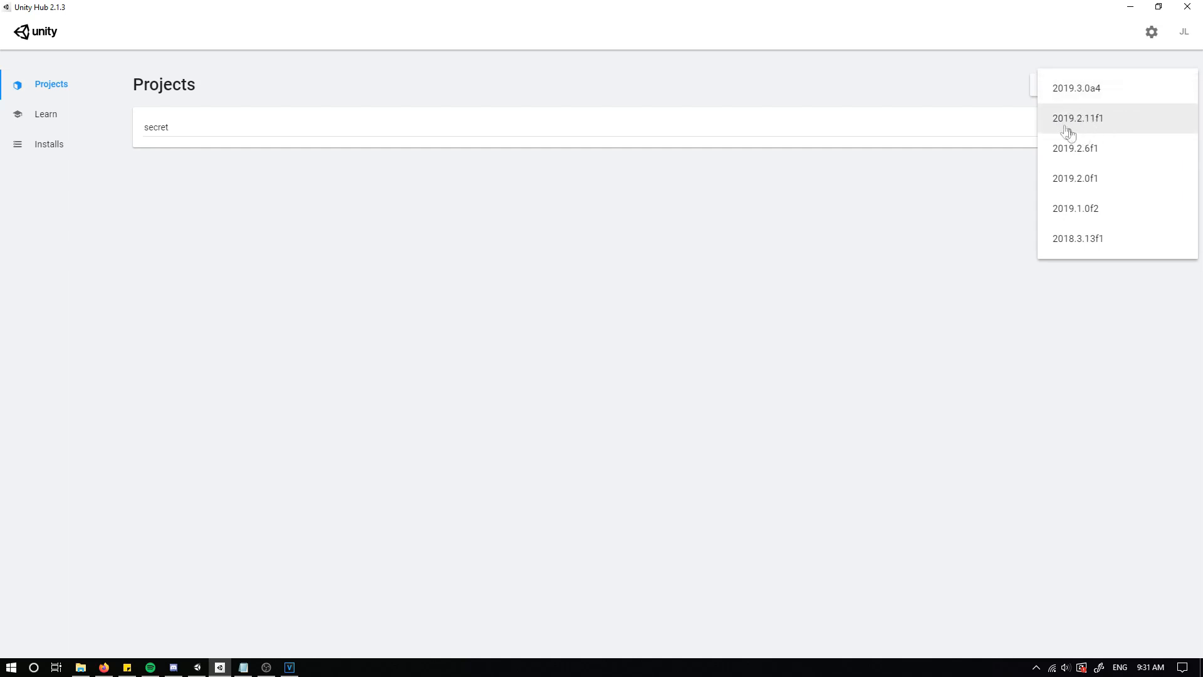
click(1077, 119)
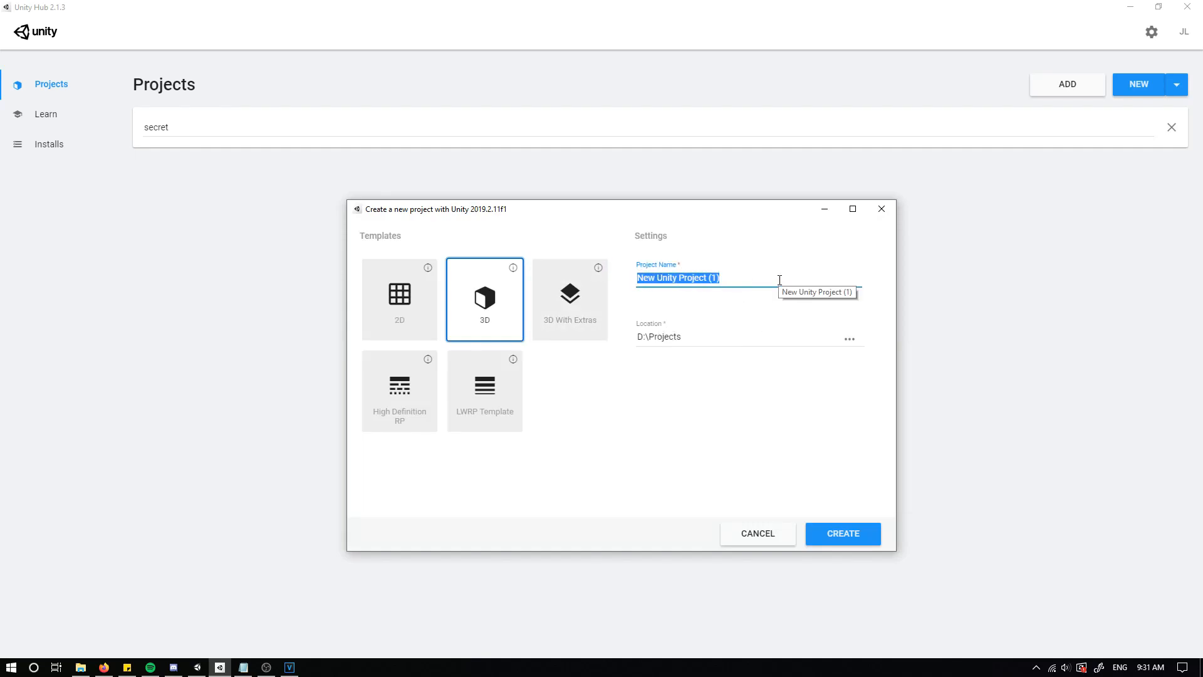
text(MobileTutorial)
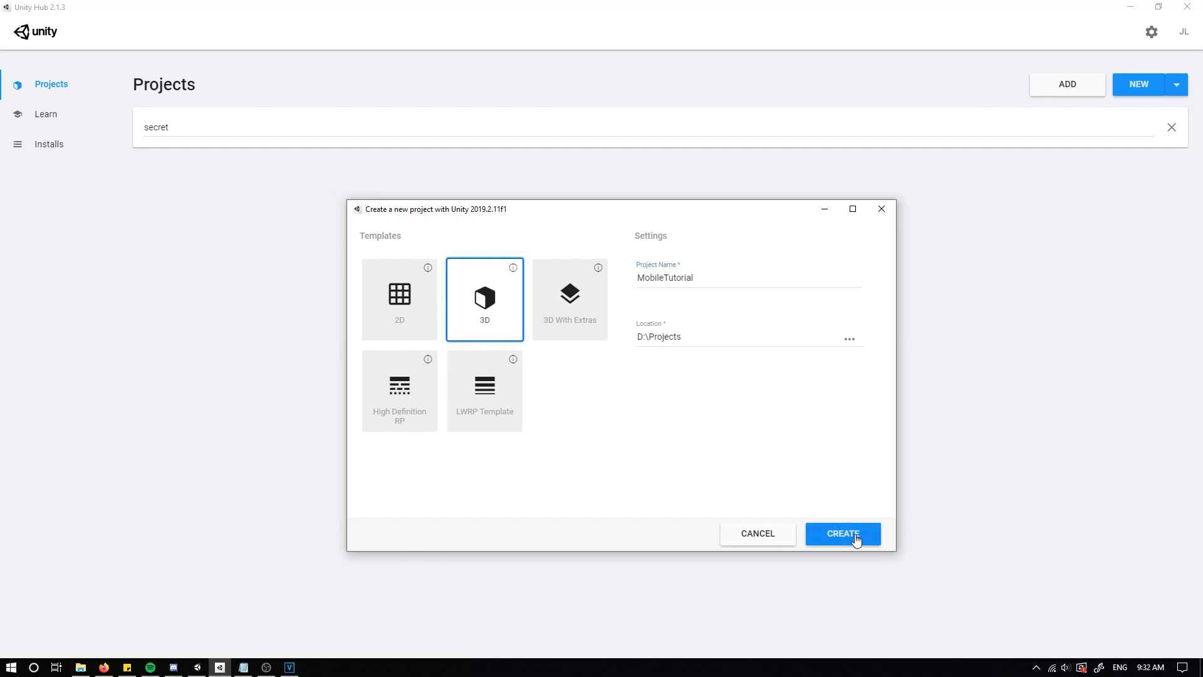
click(842, 533)
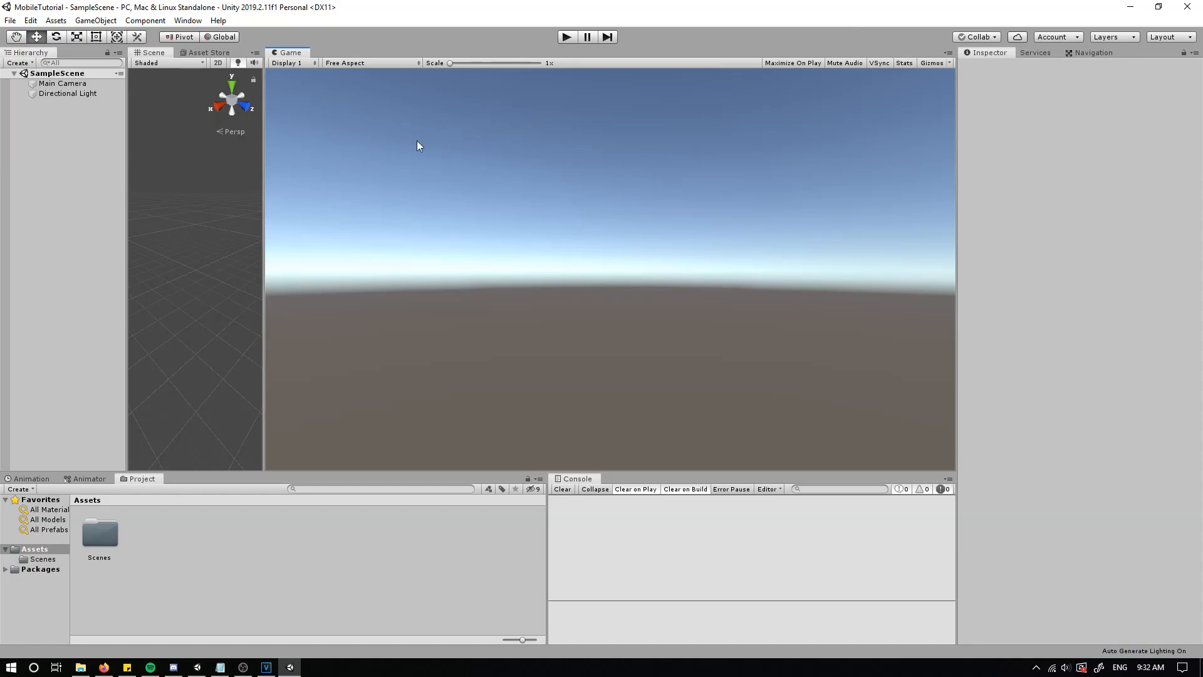
mouse_move(414, 174)
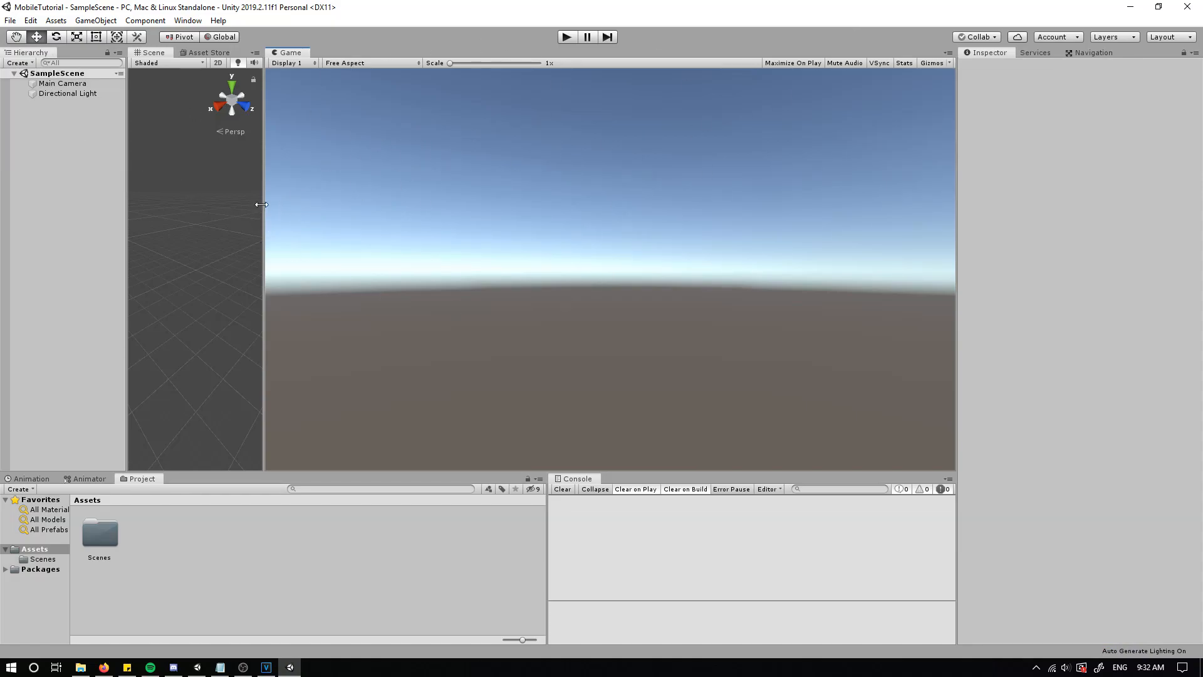
Drag the Scene/Game divider right to give the Scene view more room.
drag(263, 205, 431, 204)
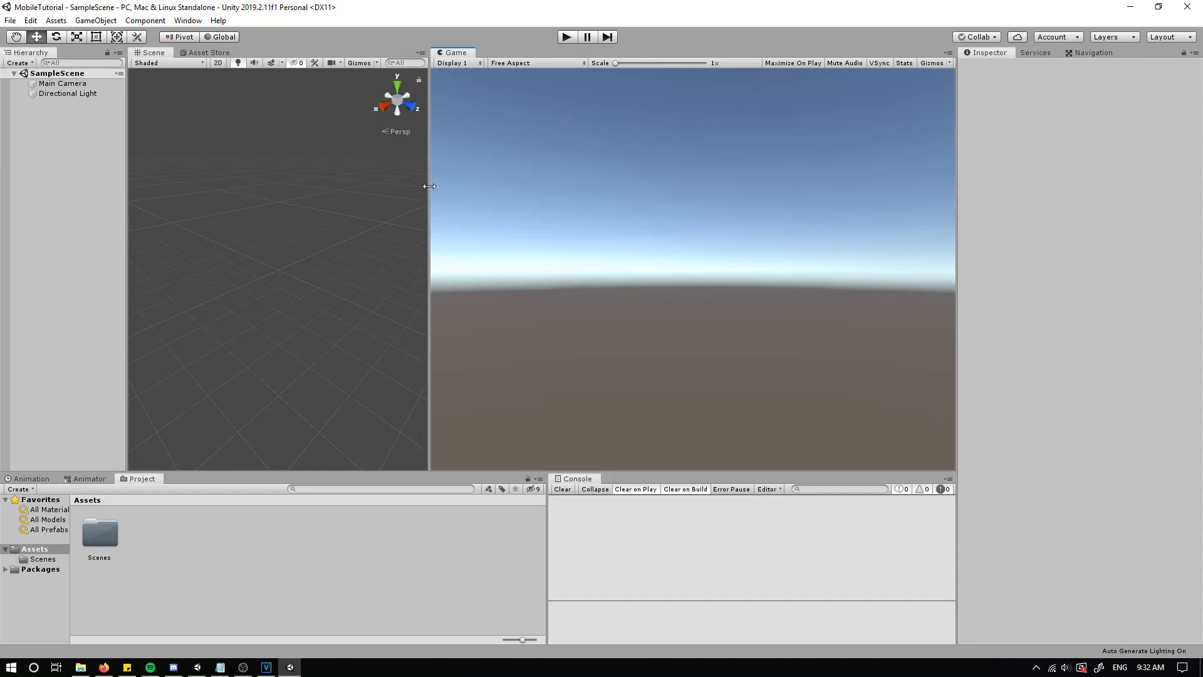
click(10, 20)
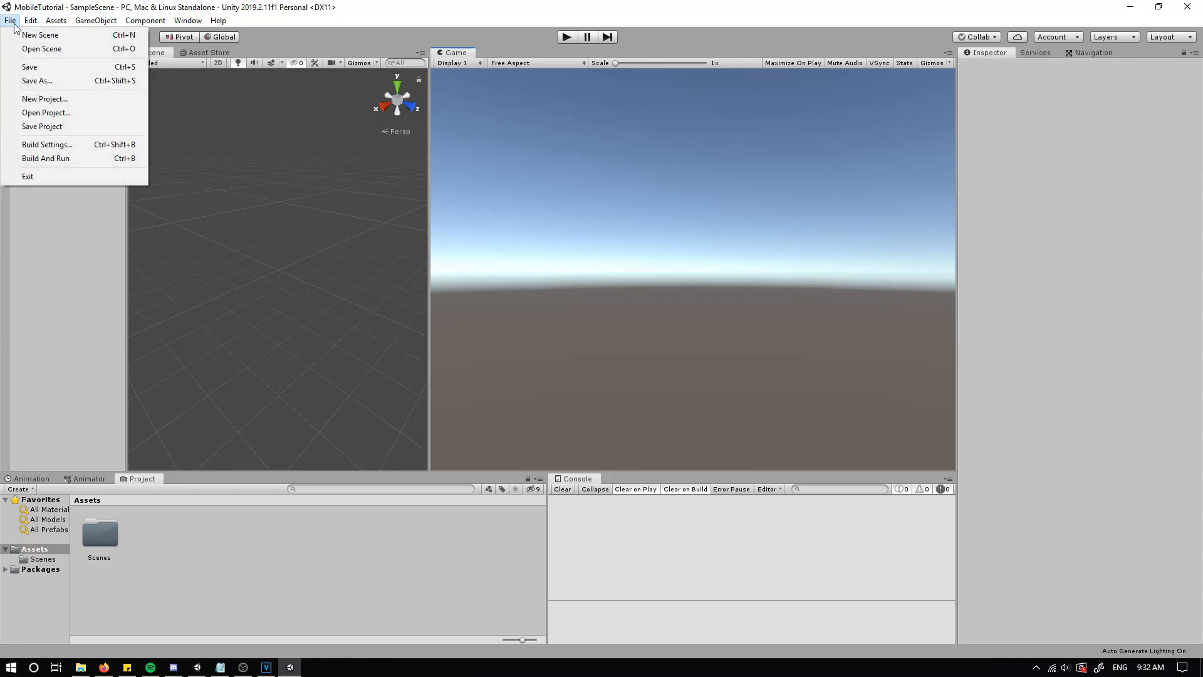
Switch the build platform to iOS in Build Settings.
click(47, 144)
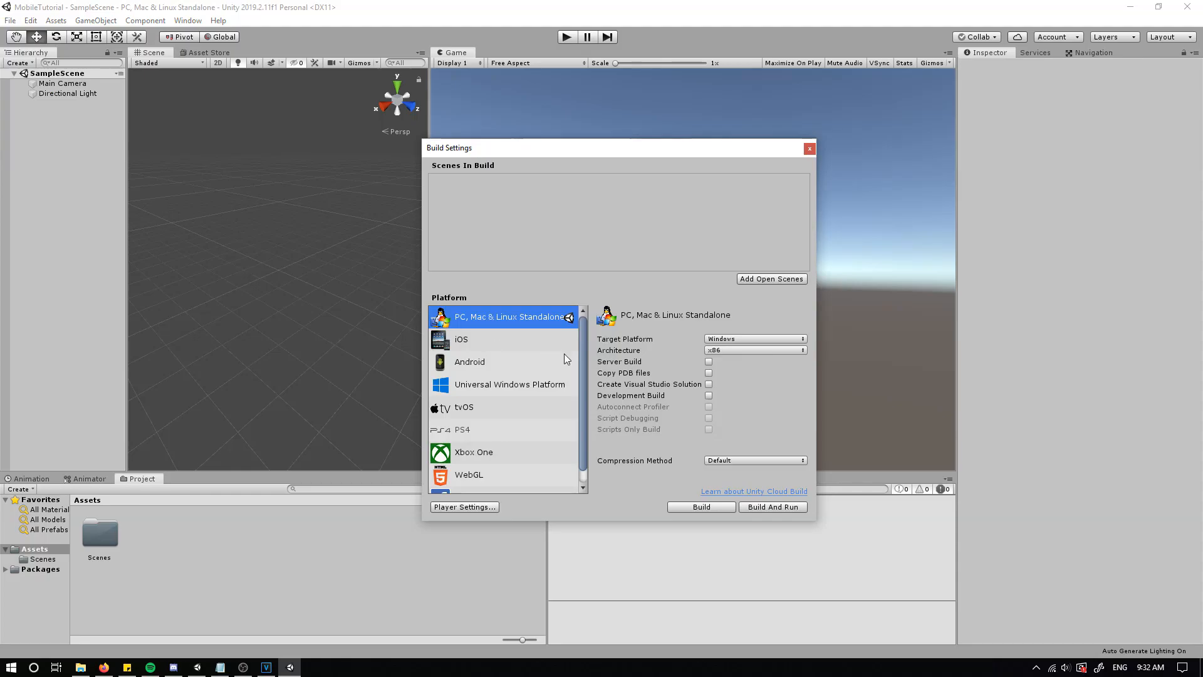
click(462, 339)
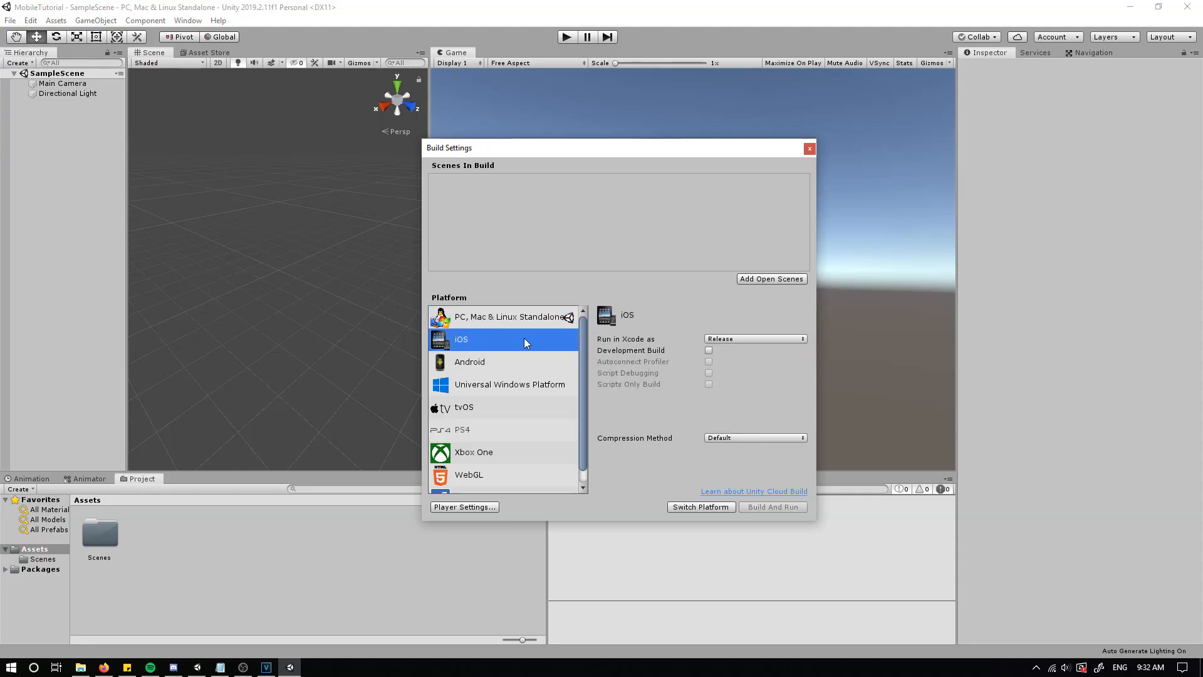
click(699, 506)
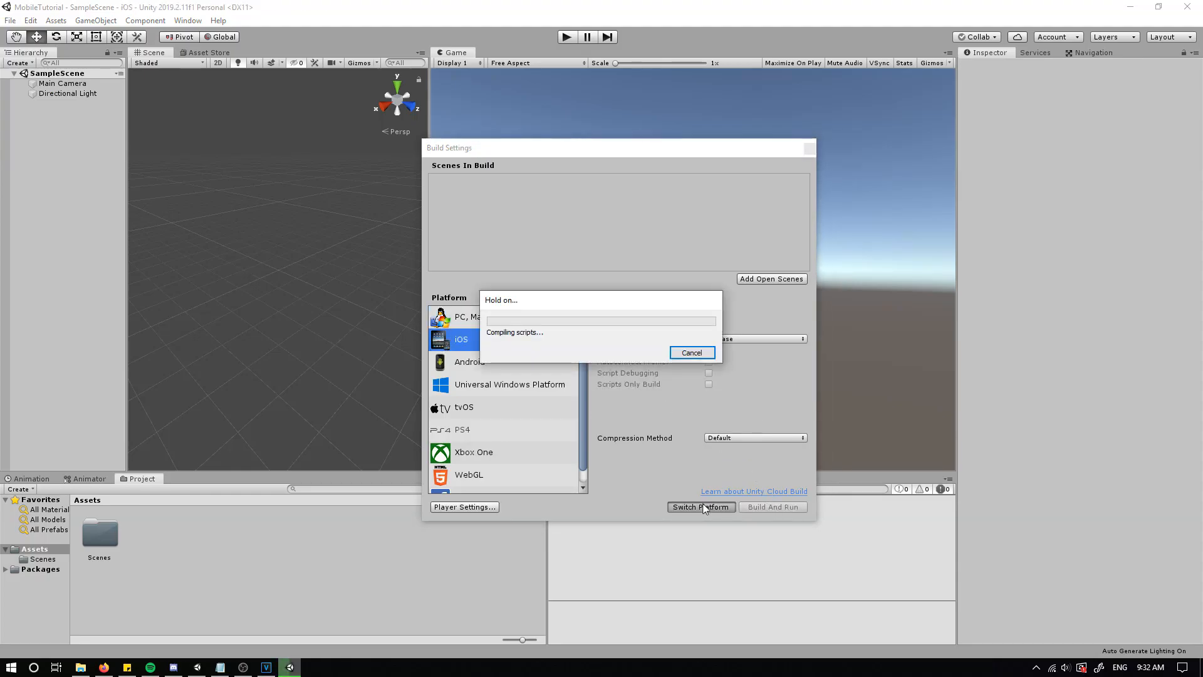
mouse_move(633, 489)
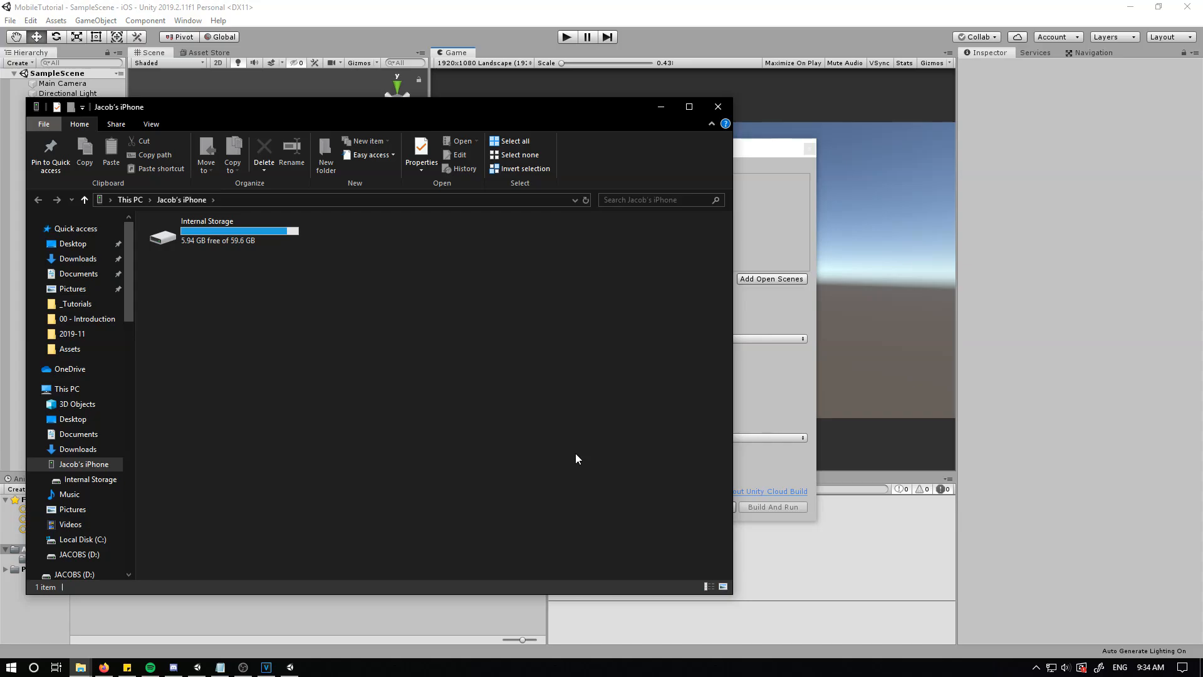
Close the iPhone Internal Storage window in File Explorer.
click(717, 106)
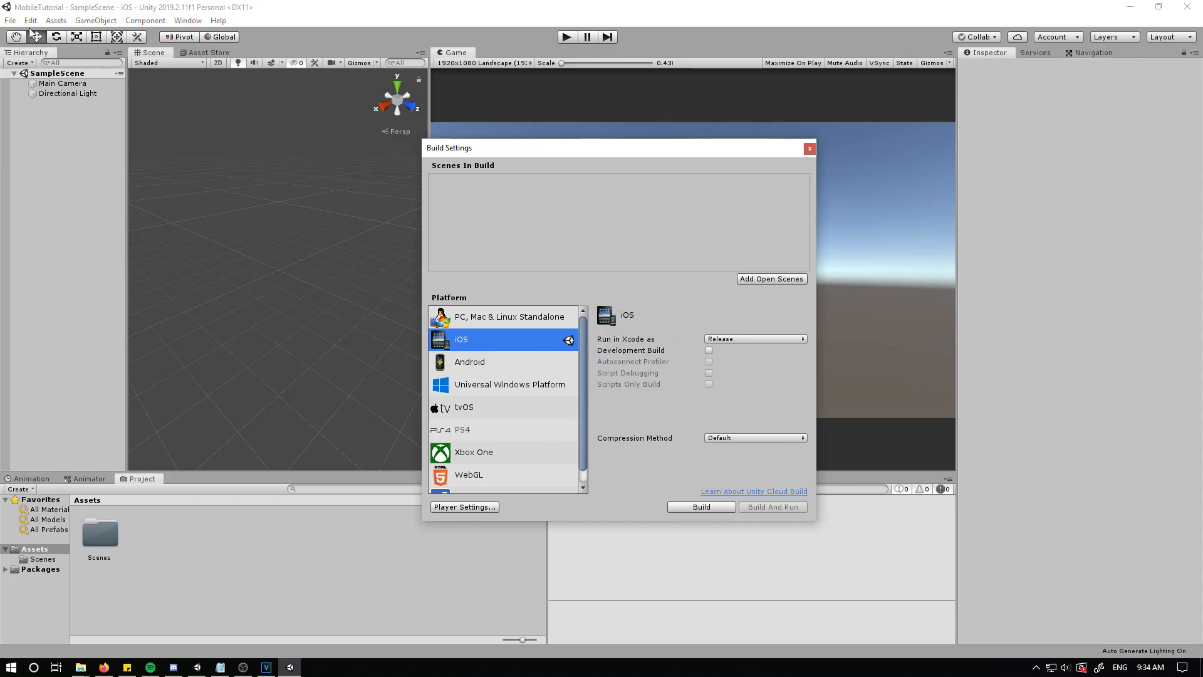
Set Unity Remote Device to Any iOS Device in Project Settings > Editor.
click(30, 20)
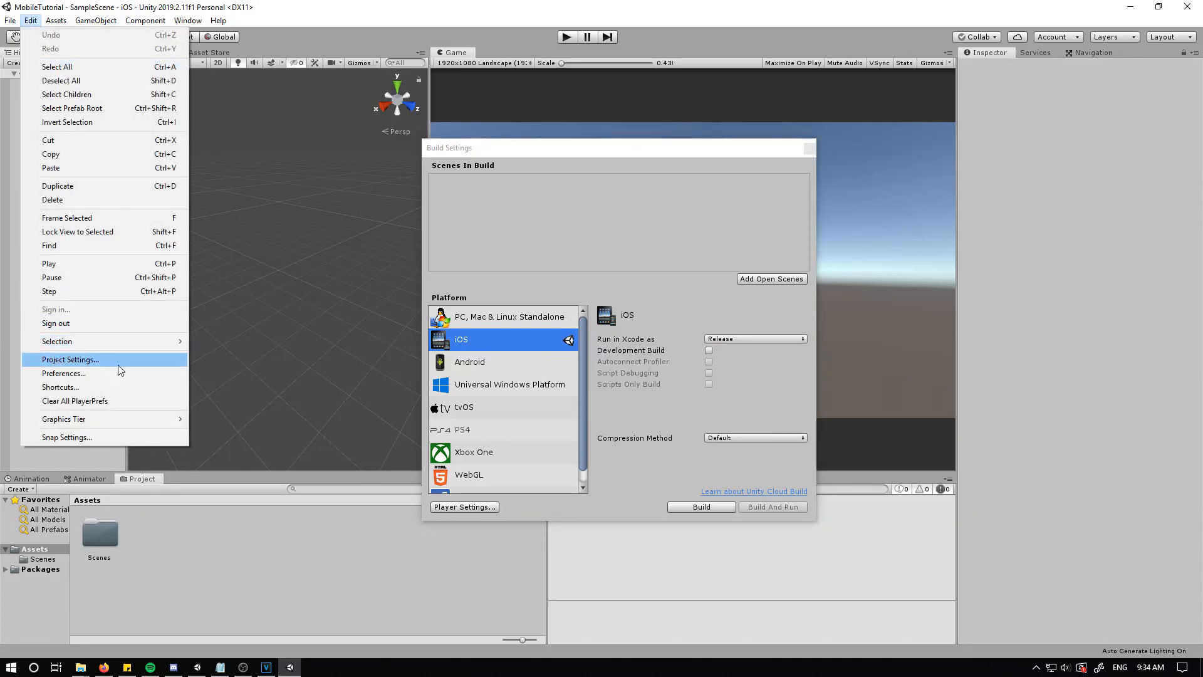
click(70, 359)
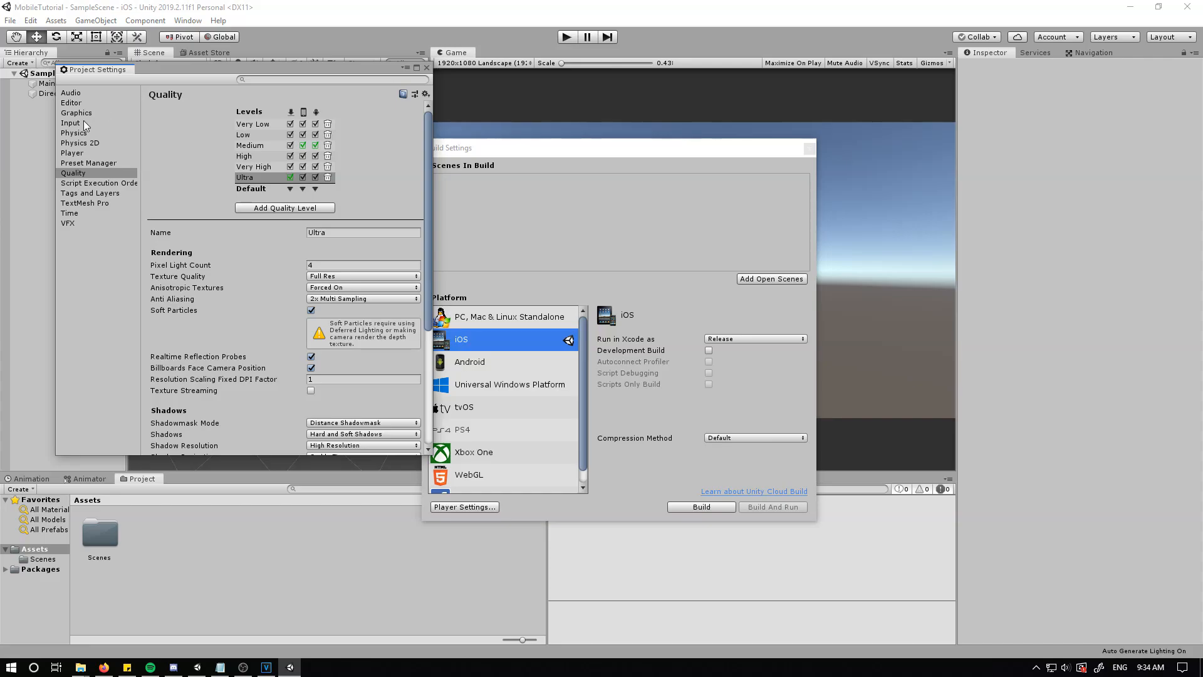
click(71, 123)
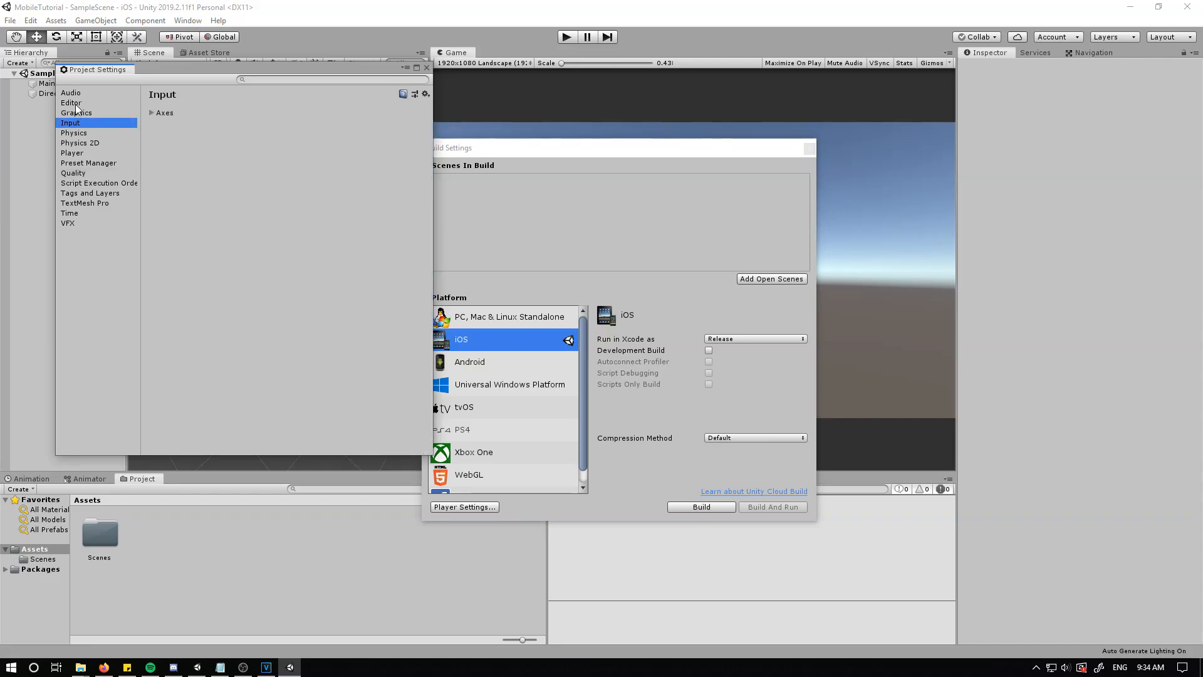
click(71, 102)
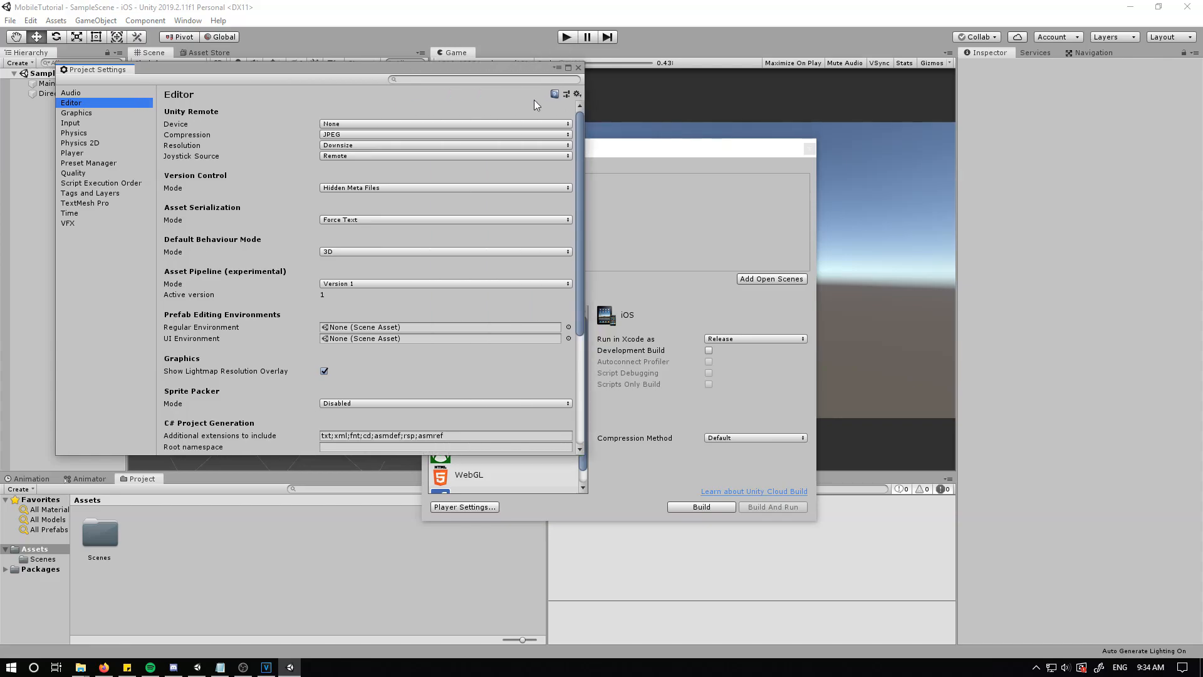
click(444, 123)
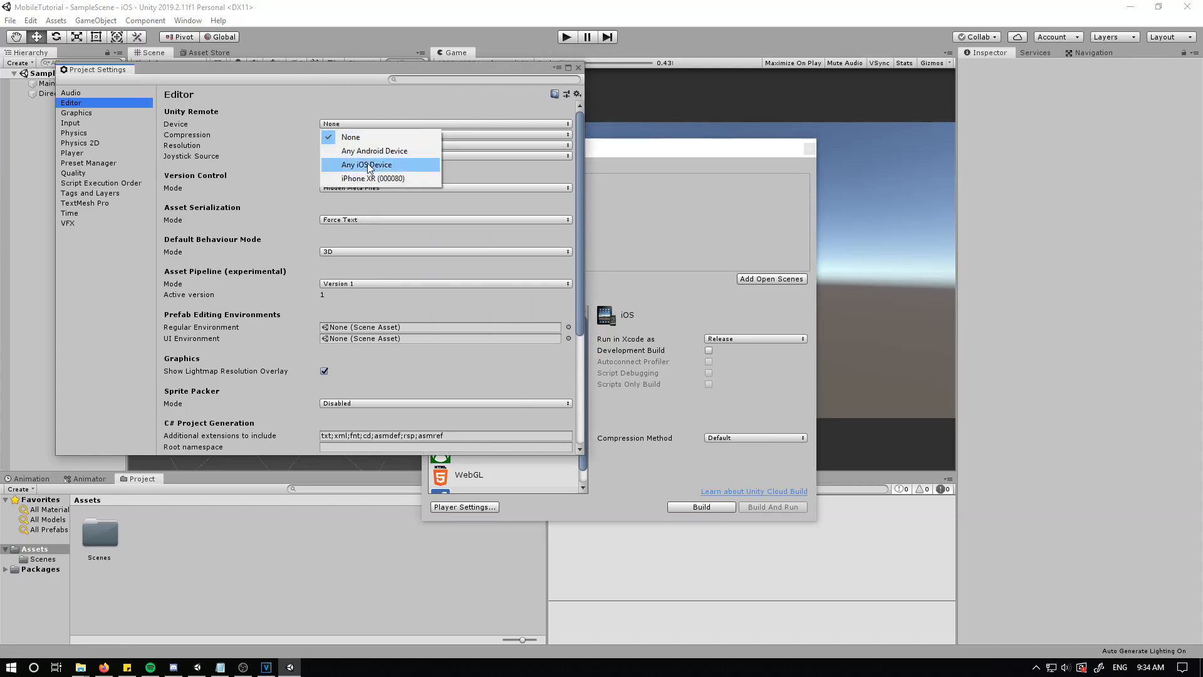
click(366, 165)
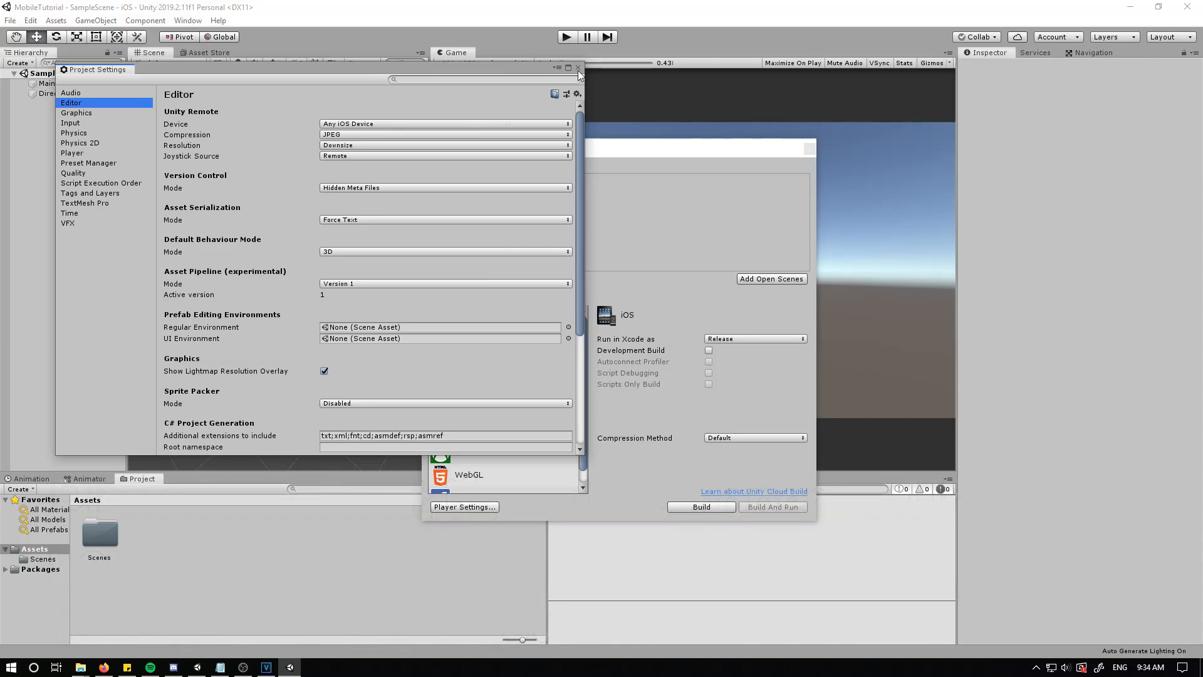
mouse_move(537, 151)
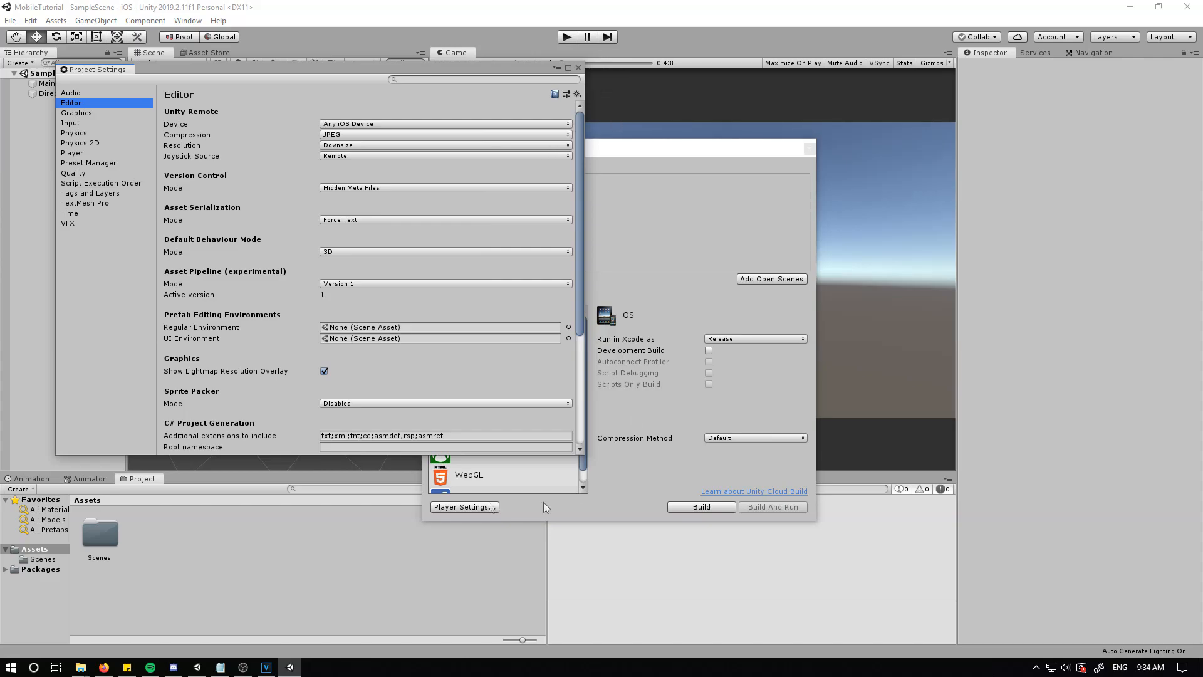
Select Android in the Build Settings platform list after closing Project Settings.
click(469, 362)
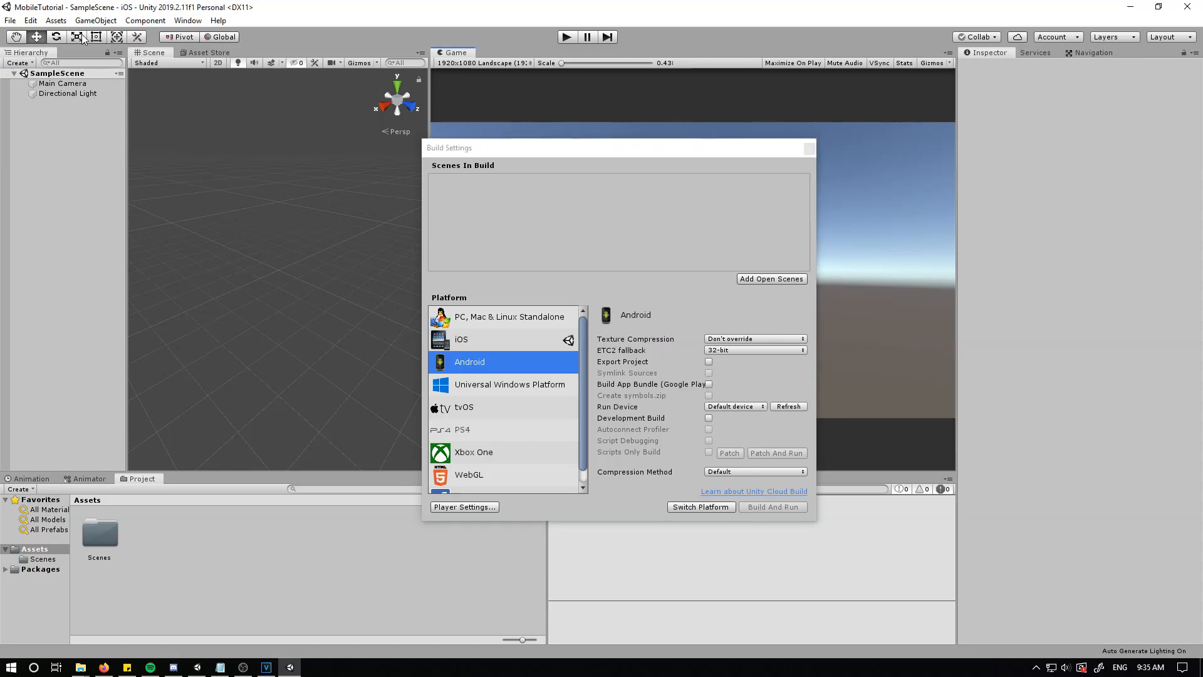
click(30, 21)
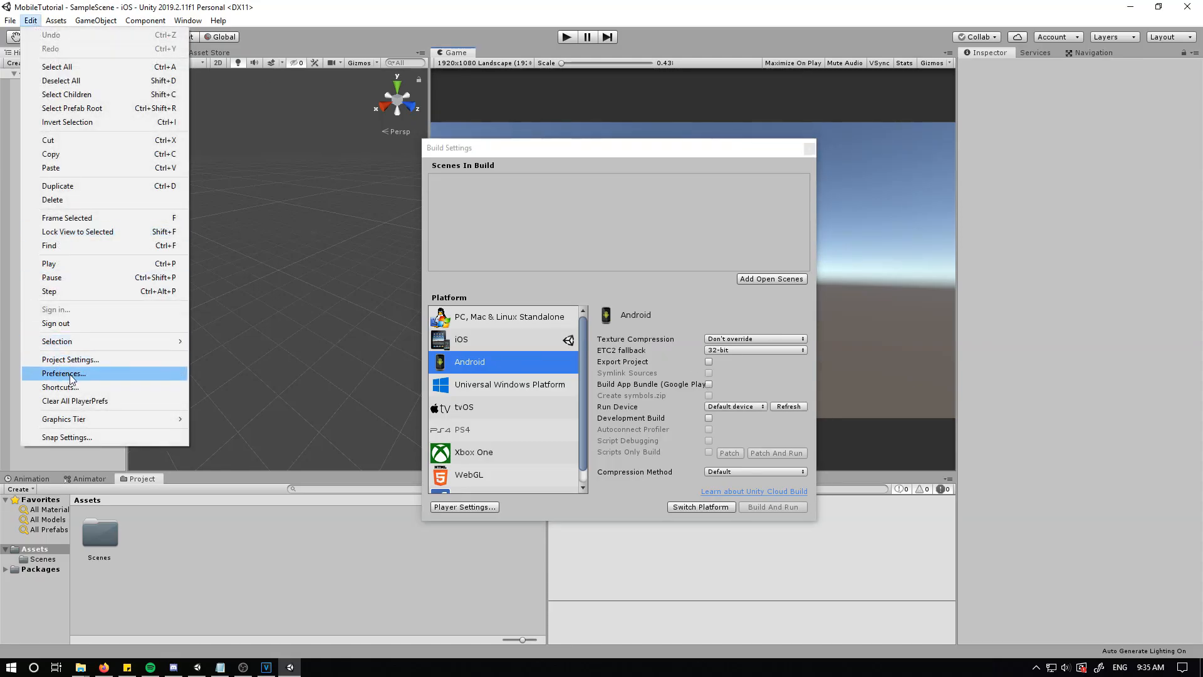
Review the Android JDK, SDK Tools, NDK and Gradle settings in Preferences > External Tools.
click(63, 373)
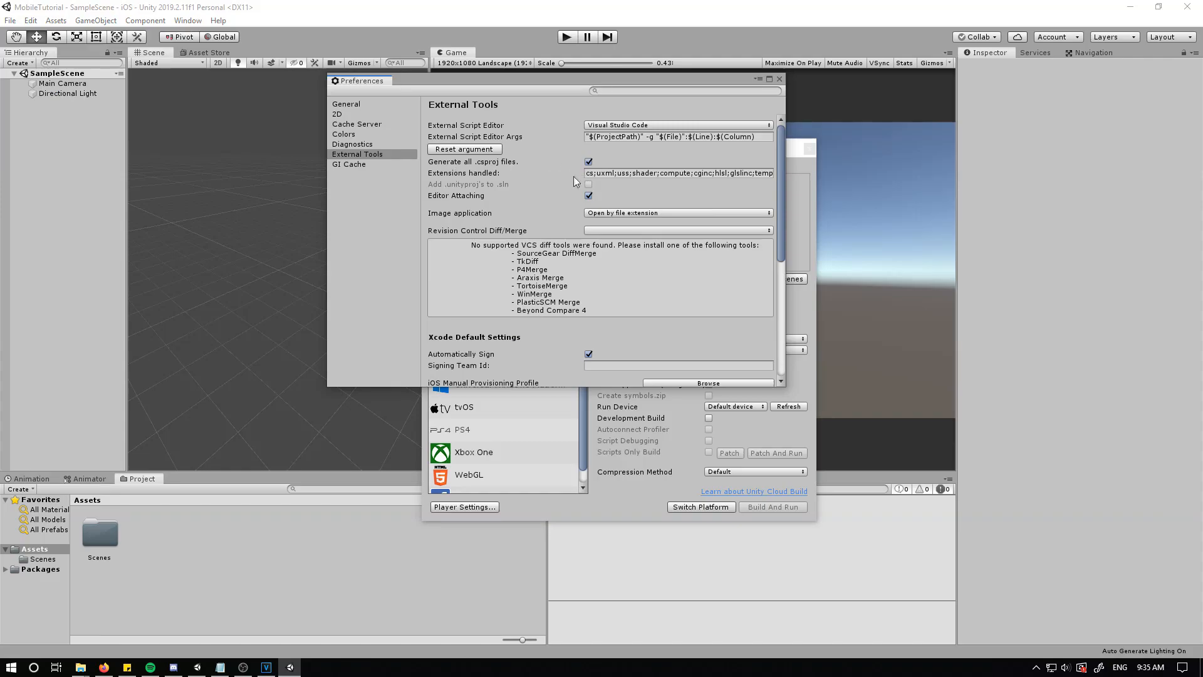
scroll(down, 3)
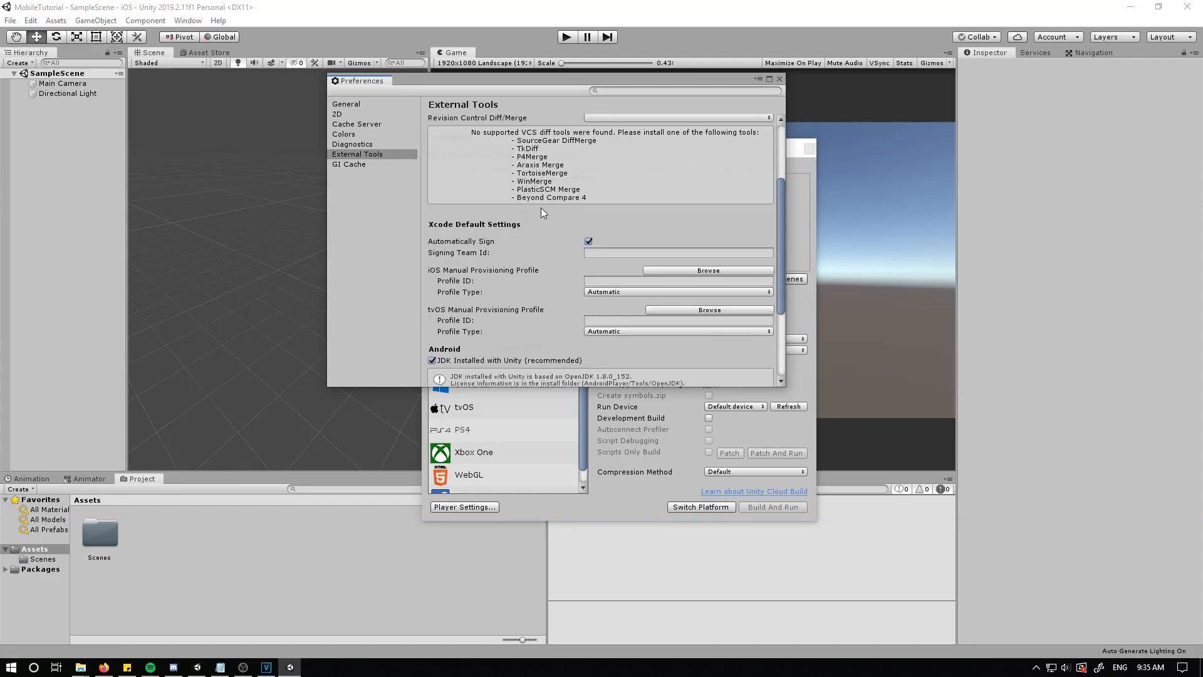
scroll(down, 3)
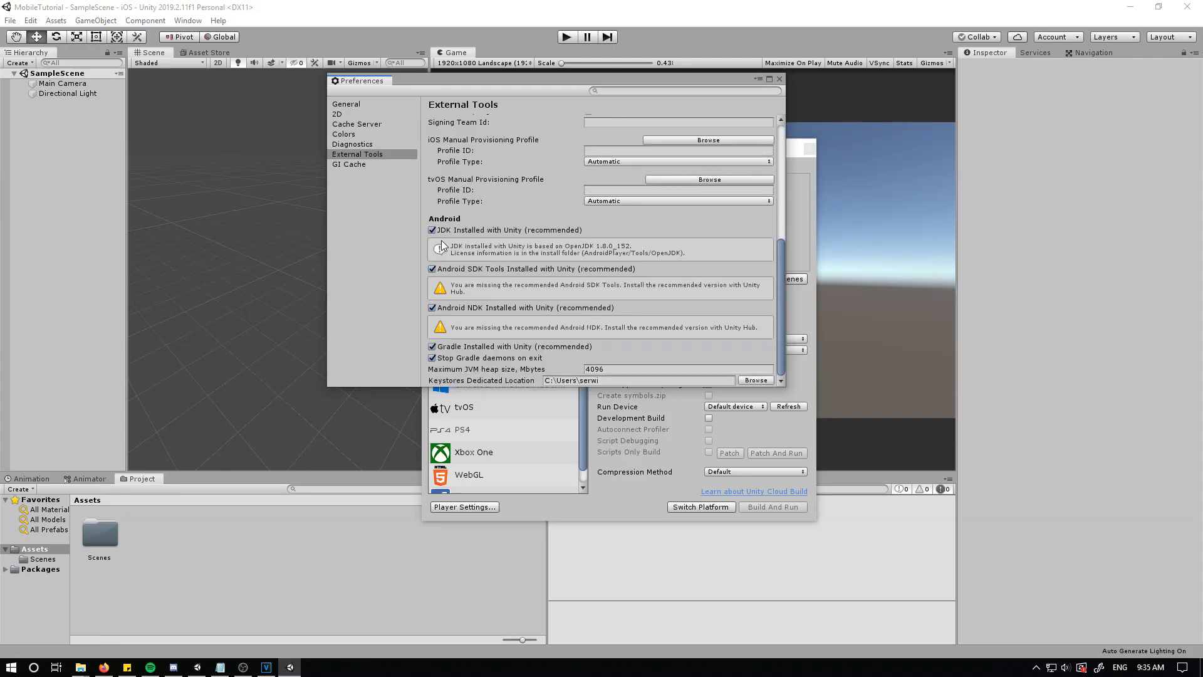
mouse_move(489, 250)
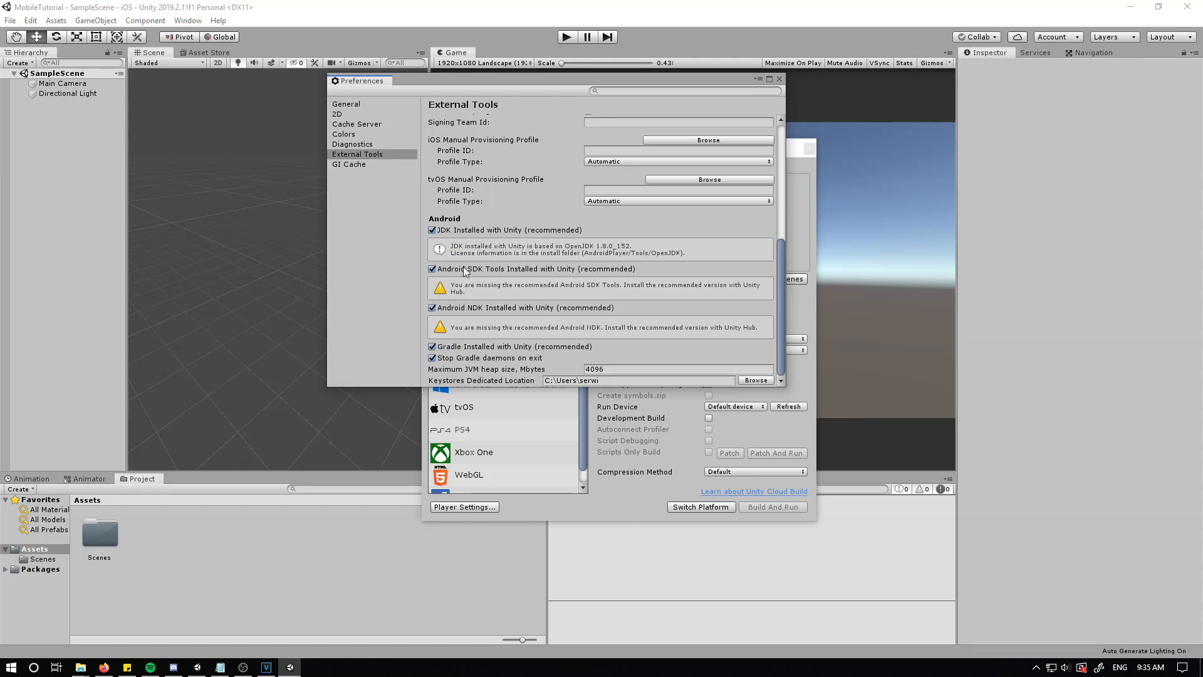
mouse_move(581, 278)
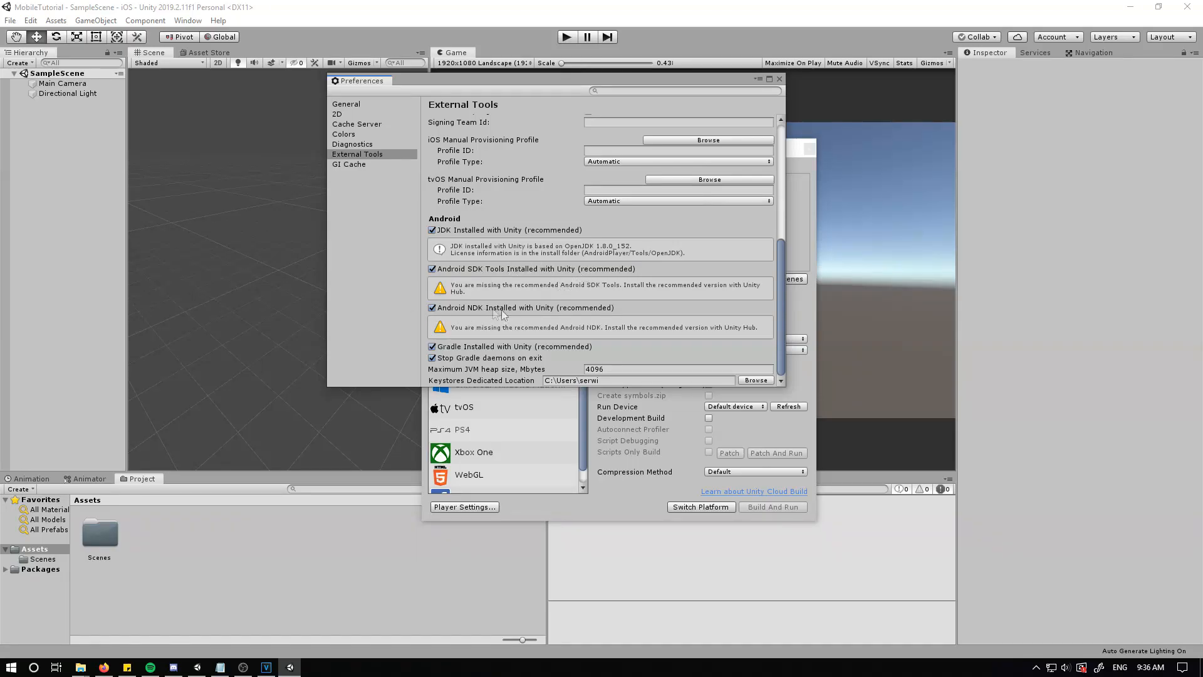
mouse_move(582, 339)
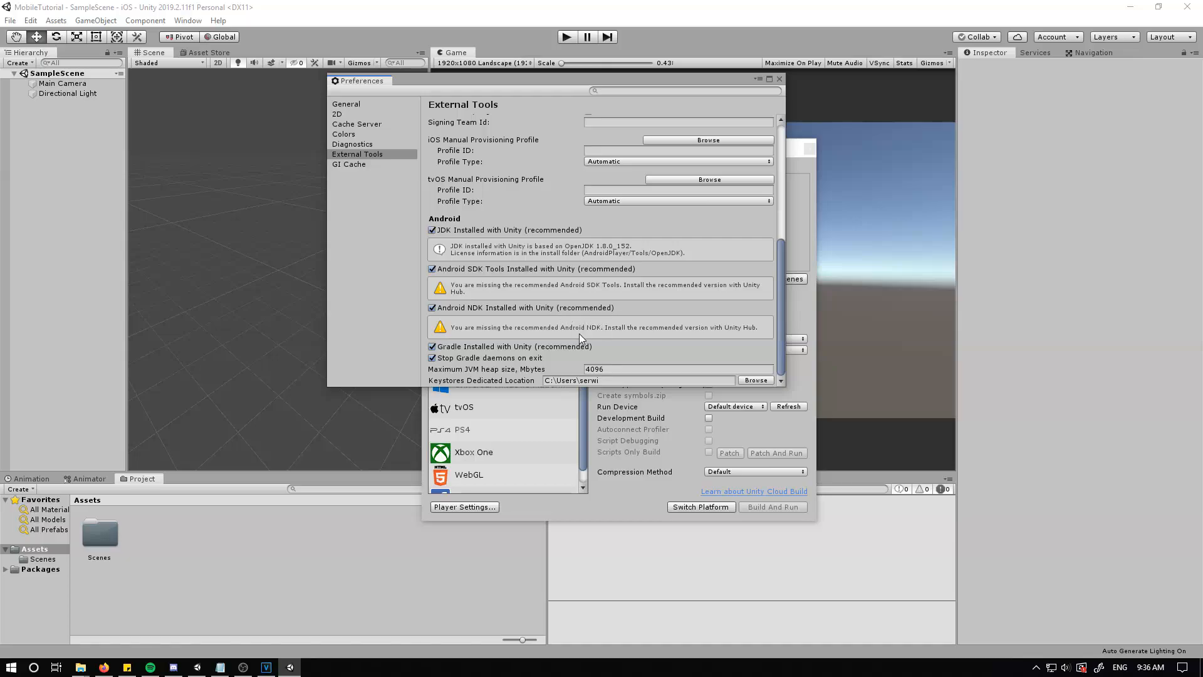
mouse_move(568, 293)
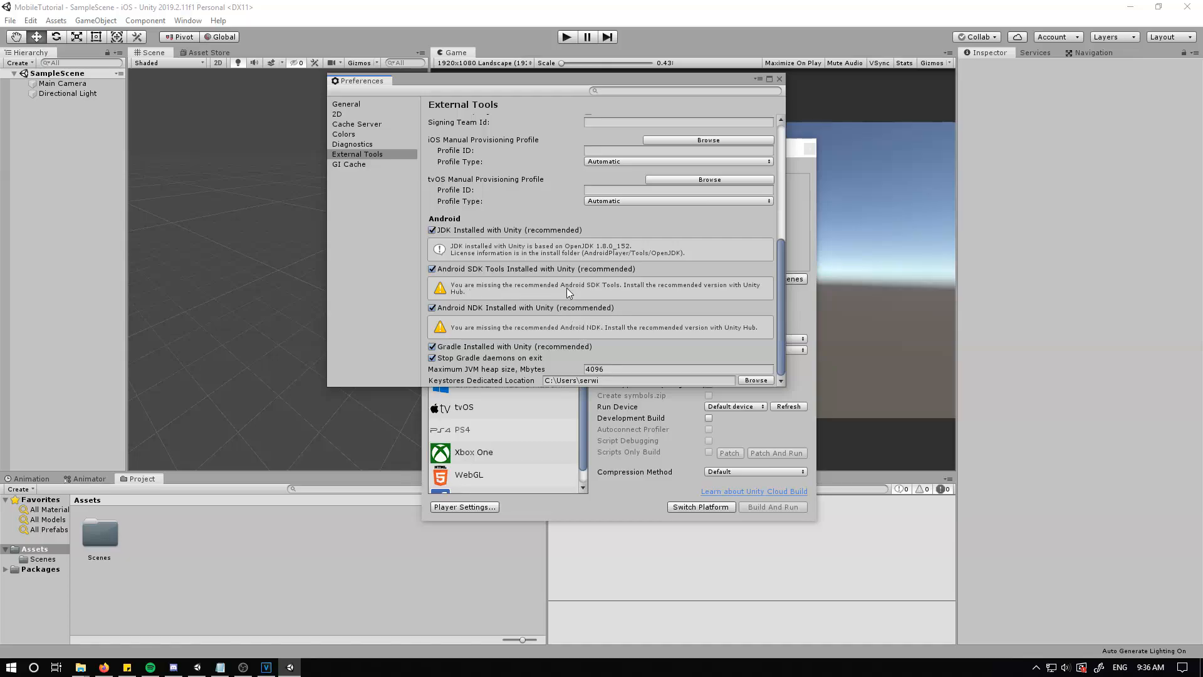
mouse_move(645, 338)
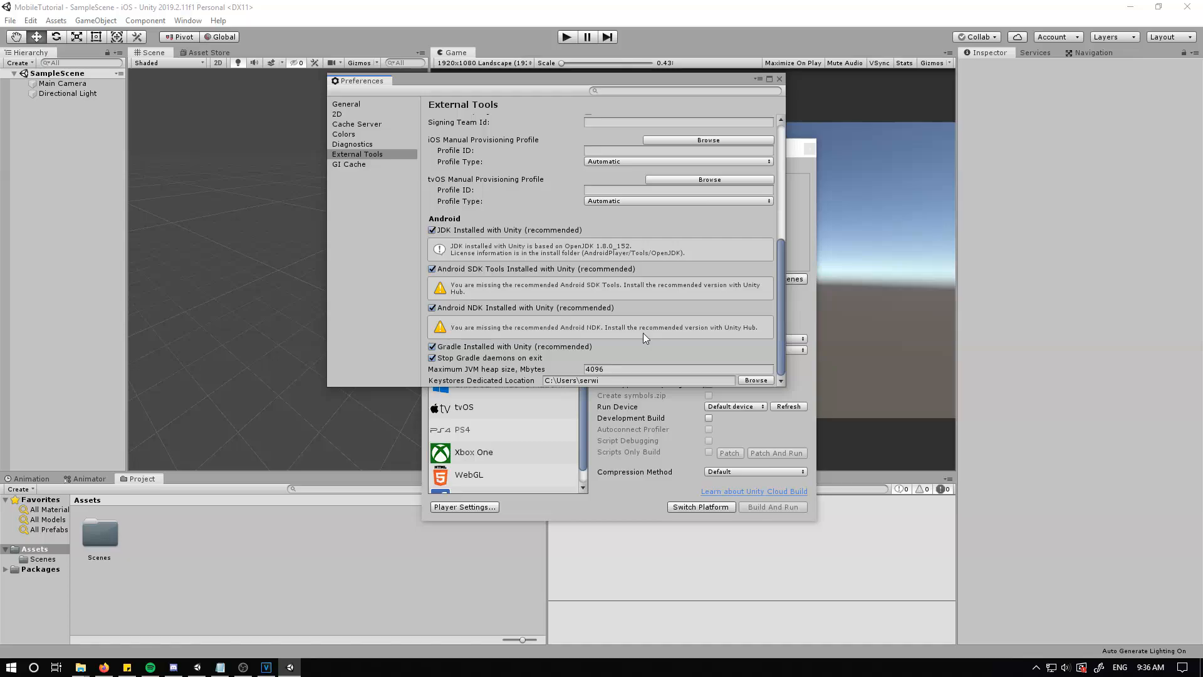
mouse_move(614, 331)
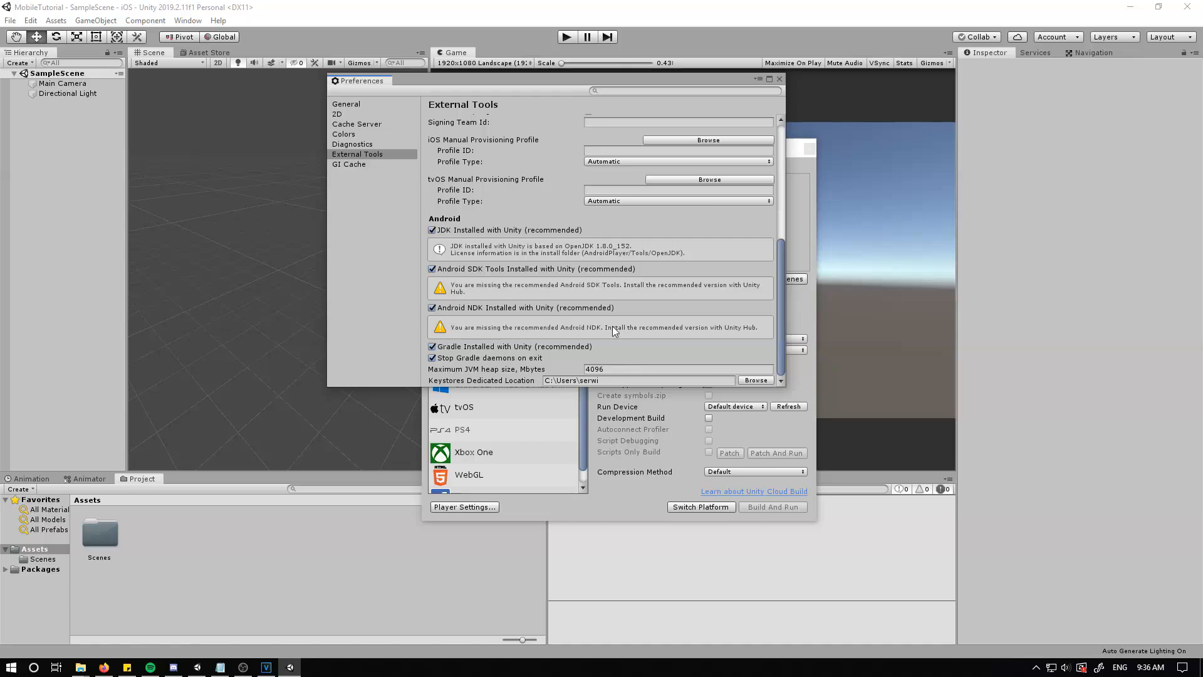
mouse_move(528, 321)
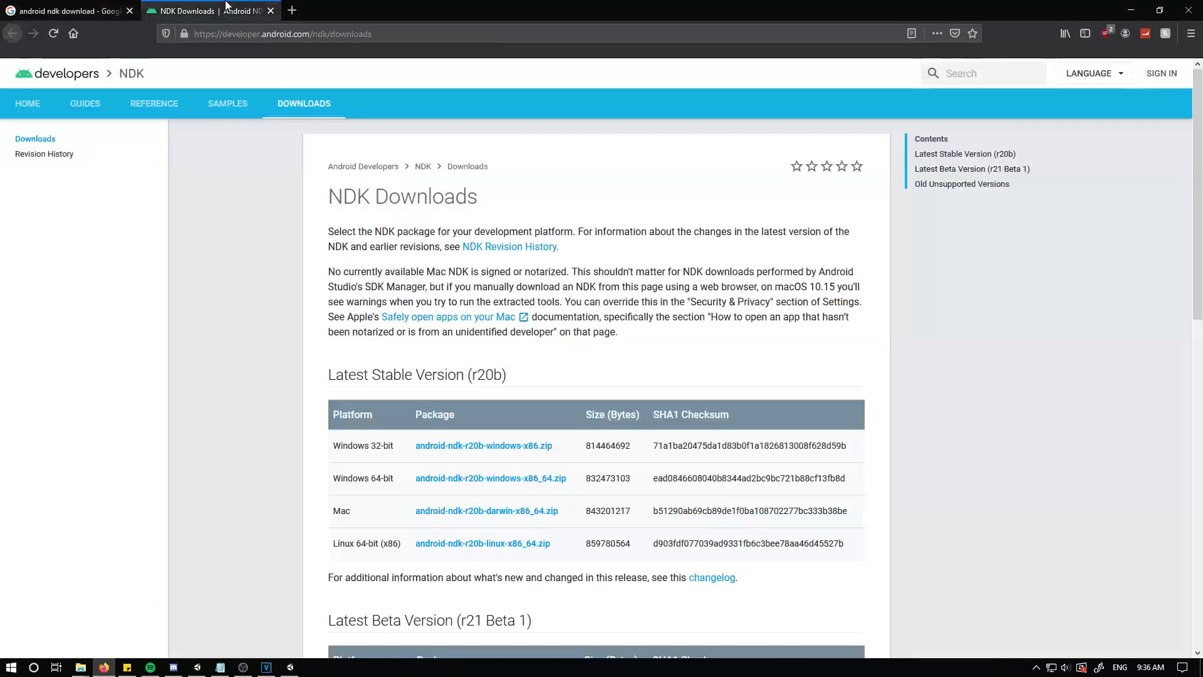
Browse the NDK r20b and r21 Beta 1 downloads, then close Unity's Build Settings.
scroll(down, 3)
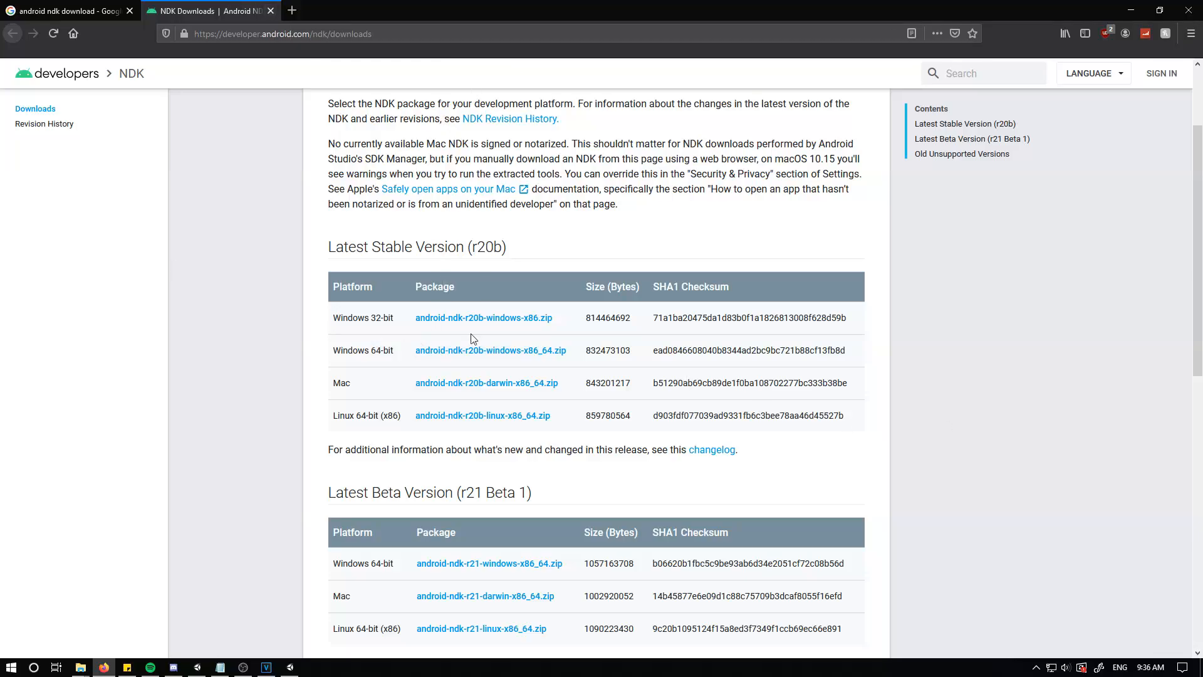
click(266, 667)
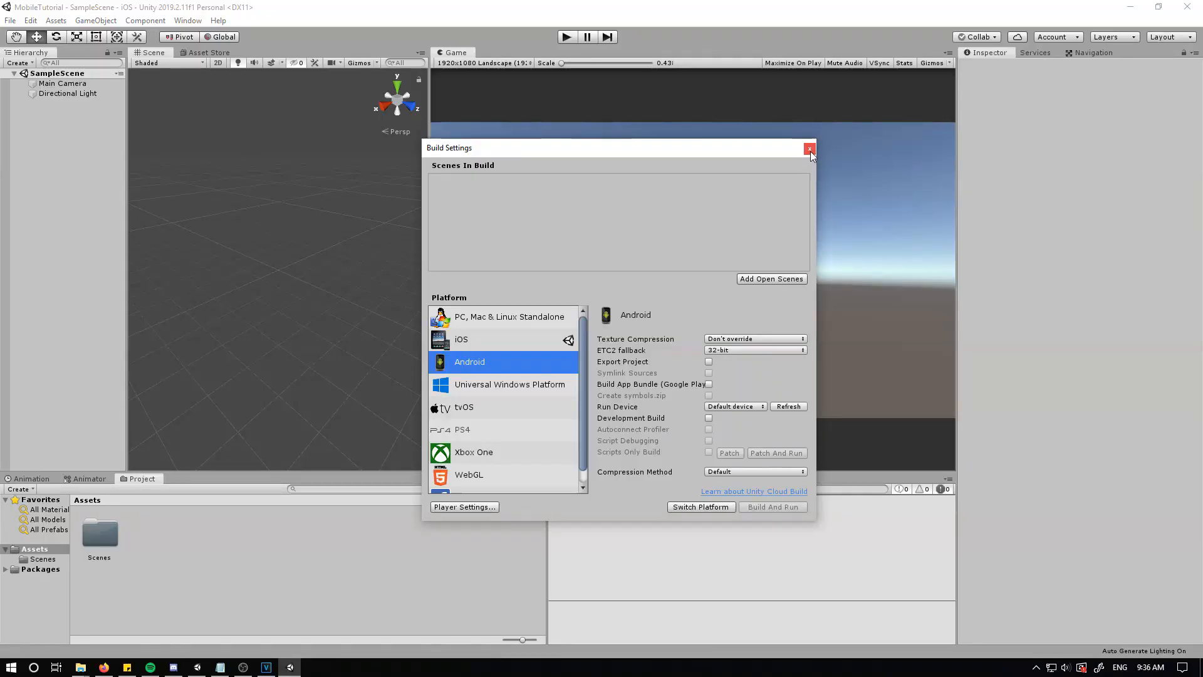
click(810, 147)
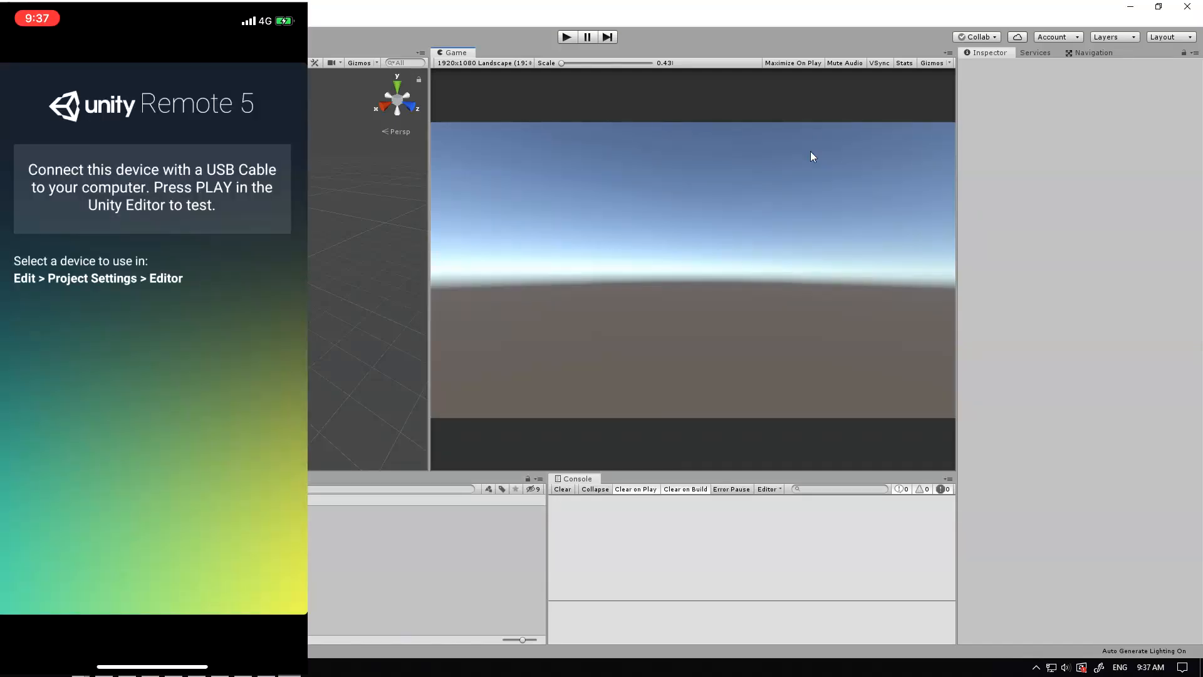
Switch the Game view resolution to iPhone XR 1792x828 Portrait (828x1792).
click(482, 63)
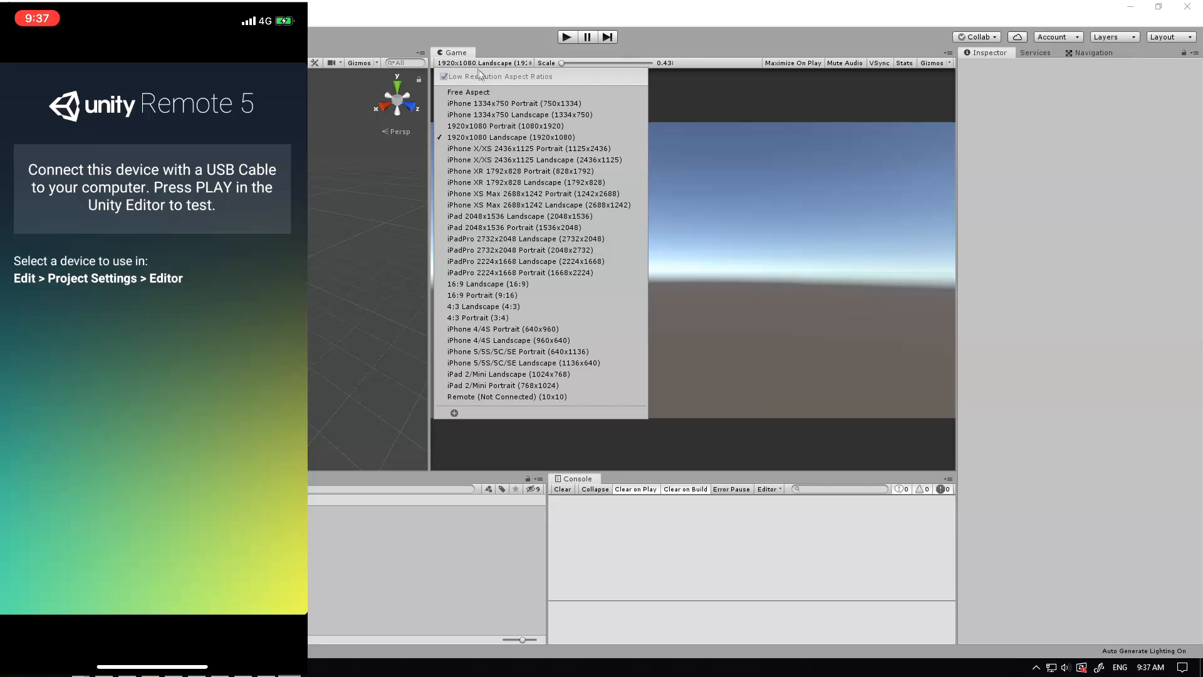
mouse_move(513, 103)
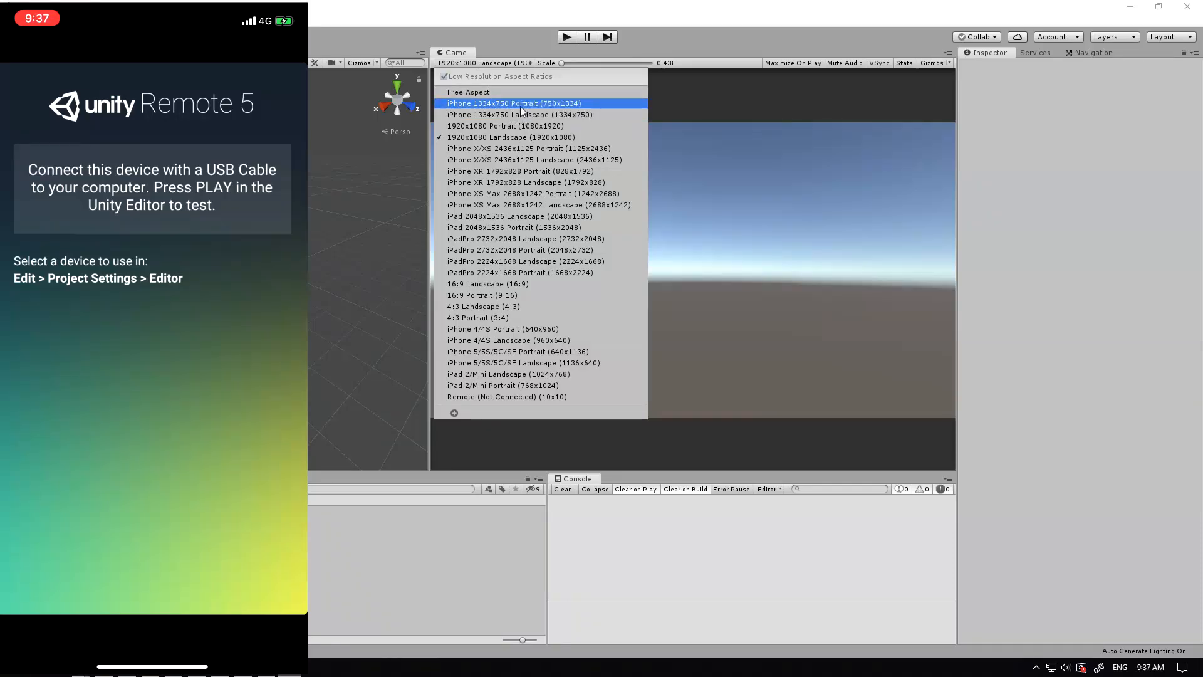
mouse_move(520, 171)
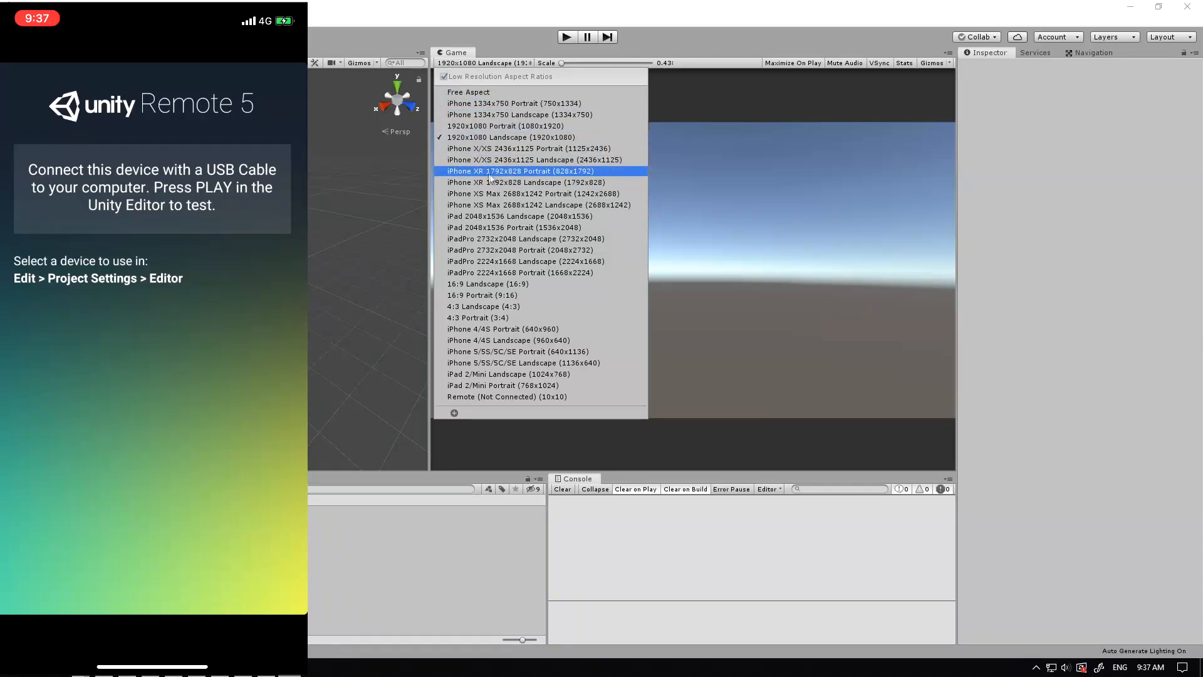
click(520, 171)
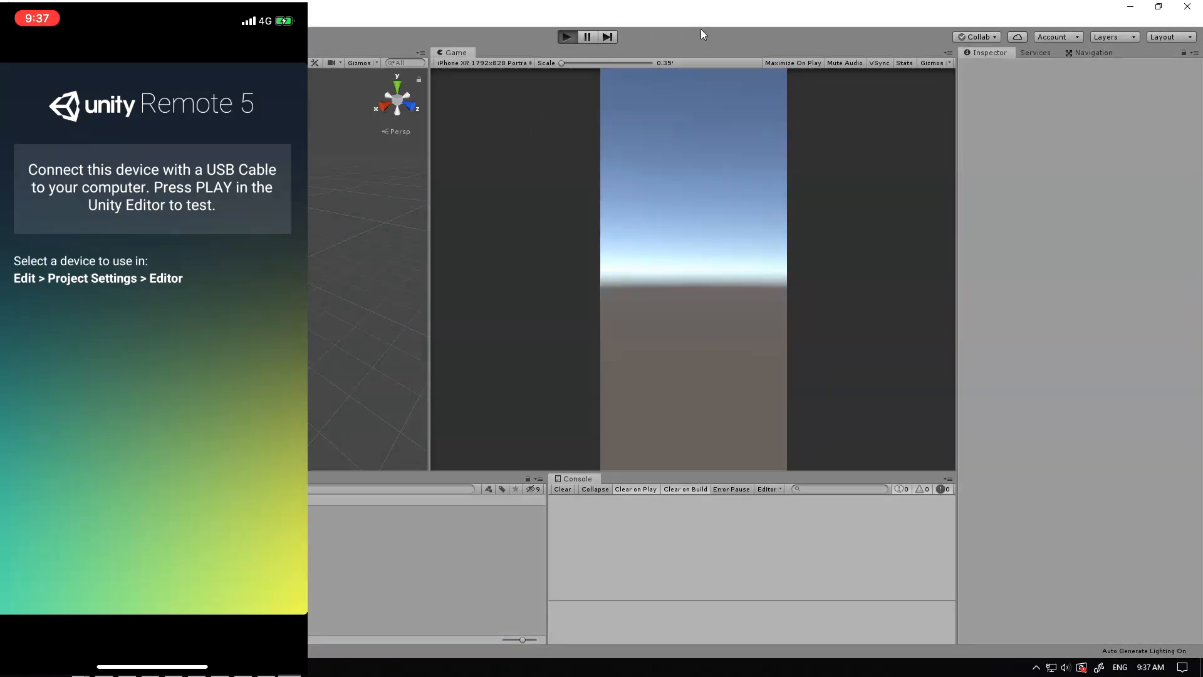
Enter Play mode so the sky and ground scene mirrors to the phone in Unity Remote 5.
click(567, 37)
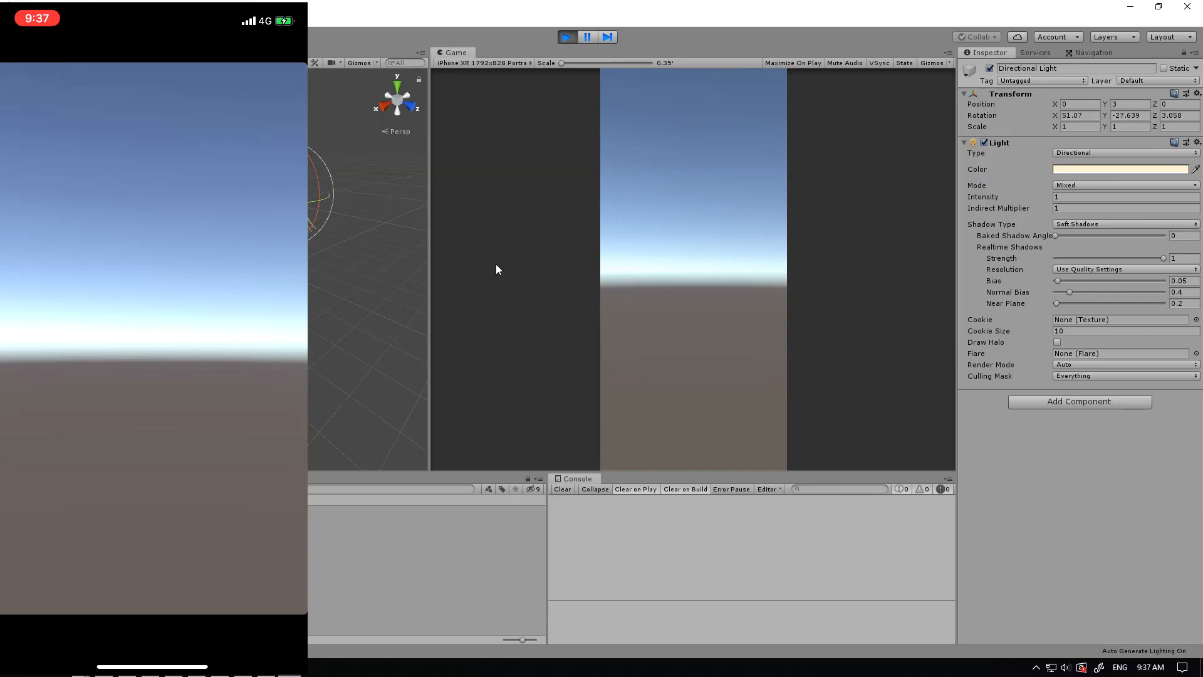
mouse_move(411, 249)
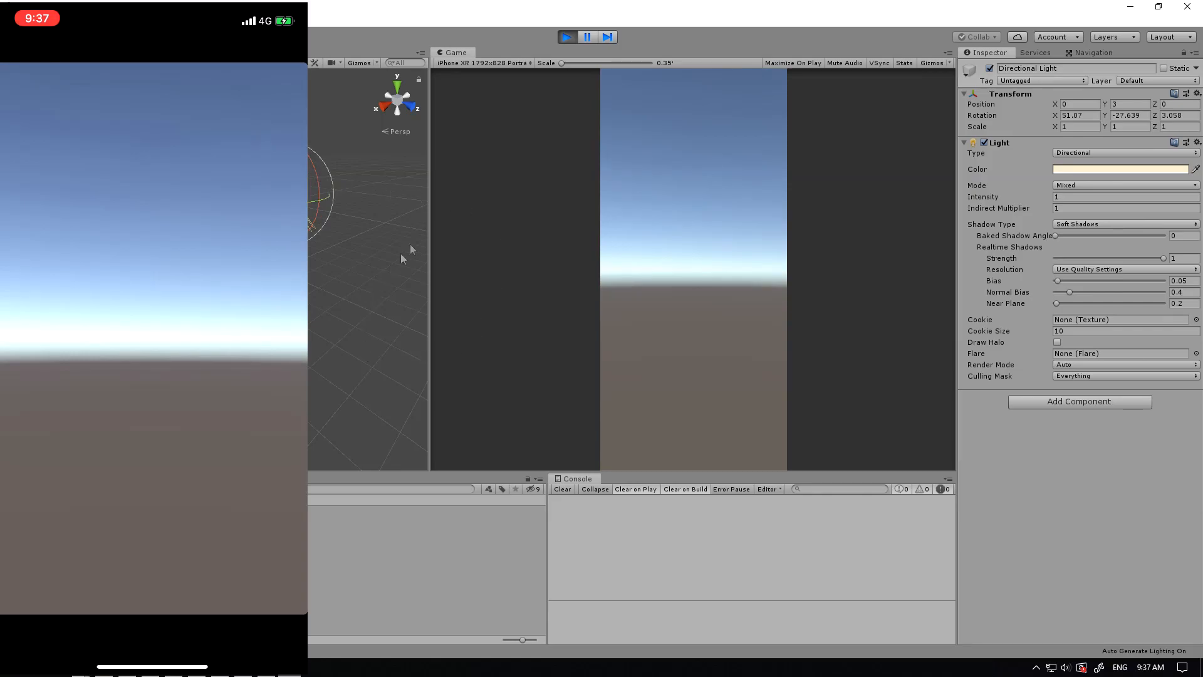
mouse_move(625, 189)
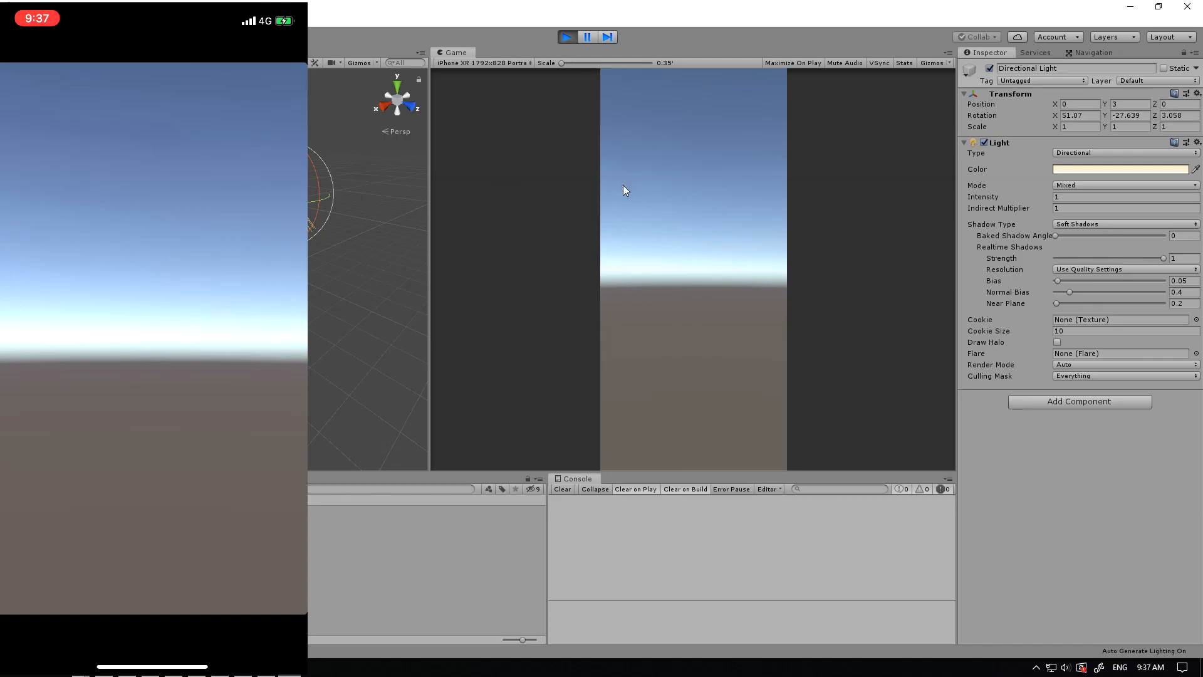
mouse_move(397, 199)
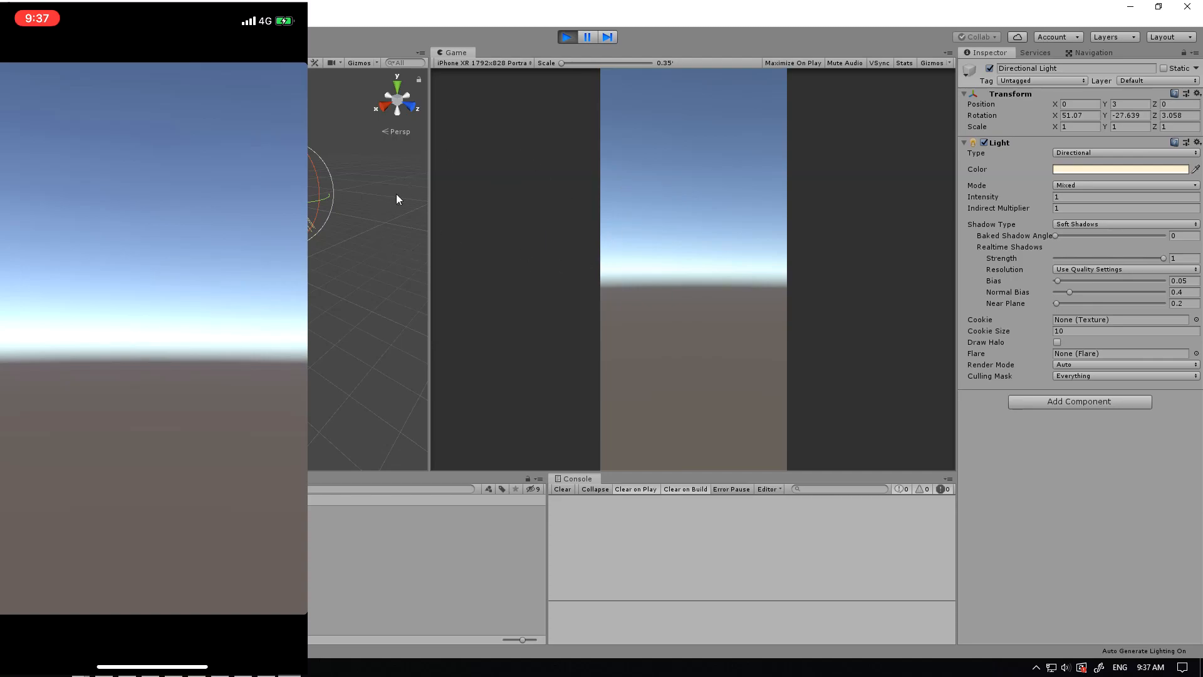
mouse_move(455, 87)
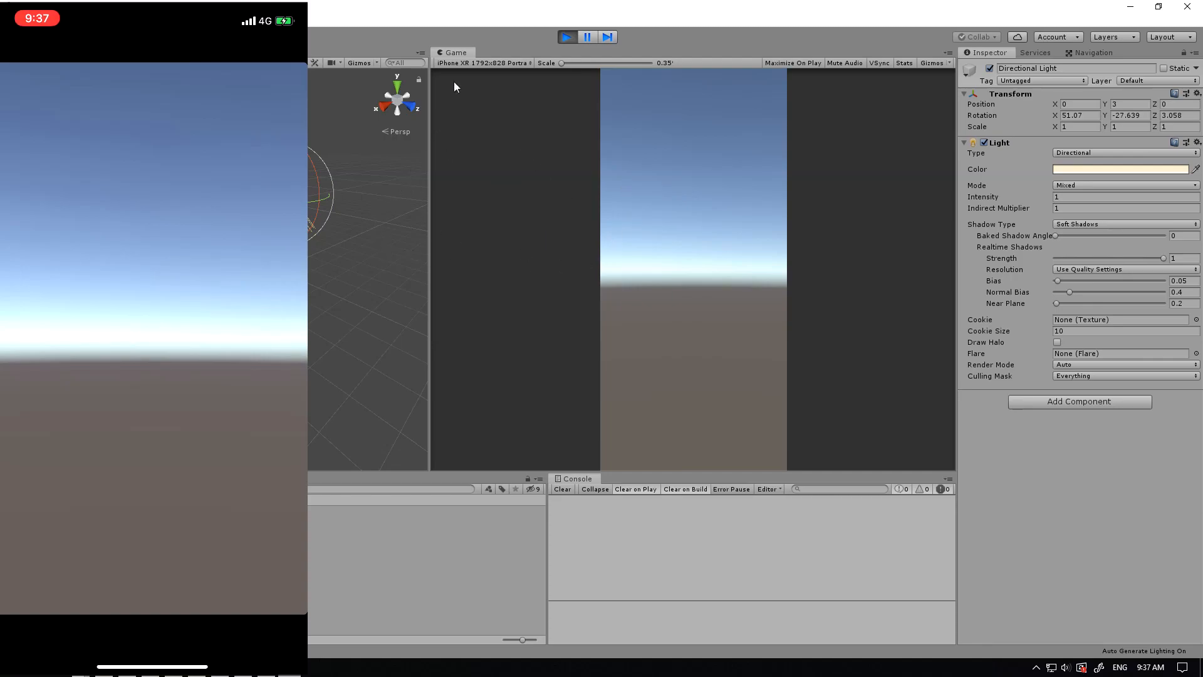
mouse_move(512, 37)
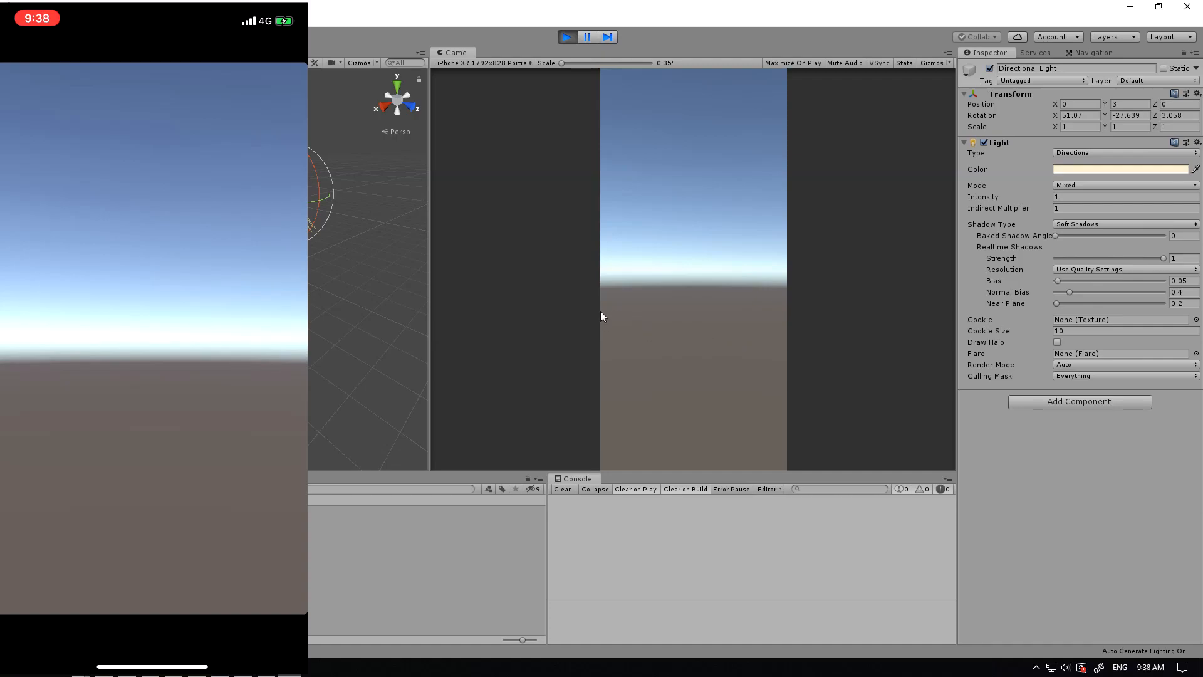
mouse_move(722, 249)
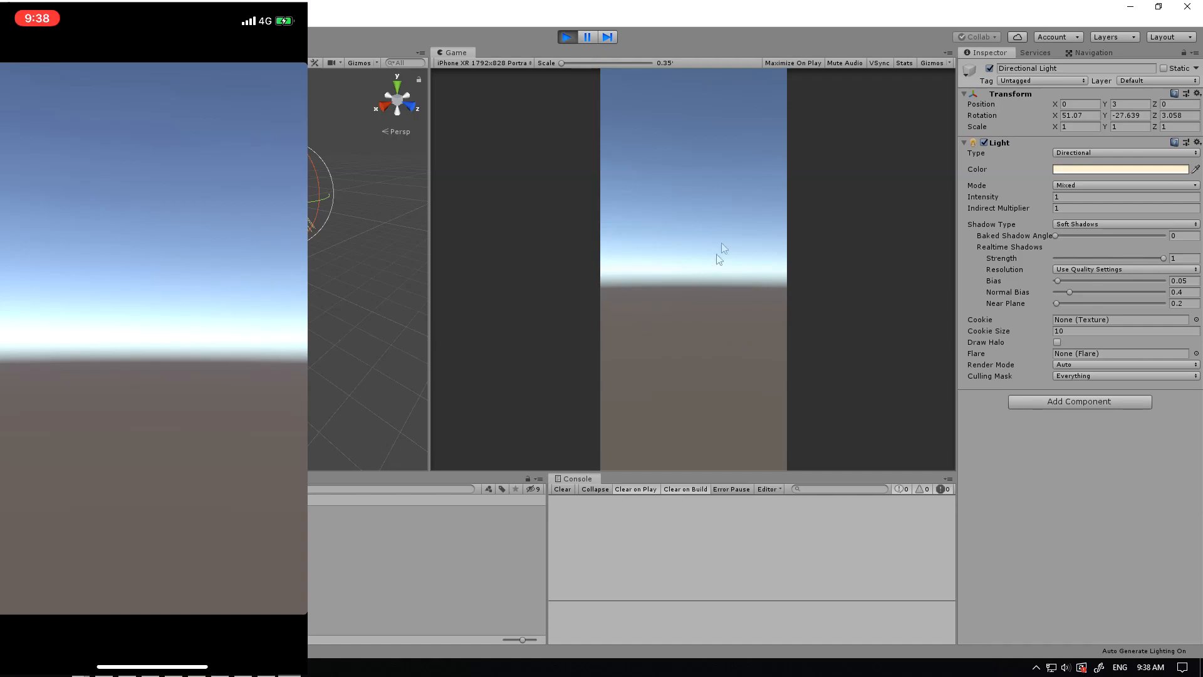
mouse_move(682, 49)
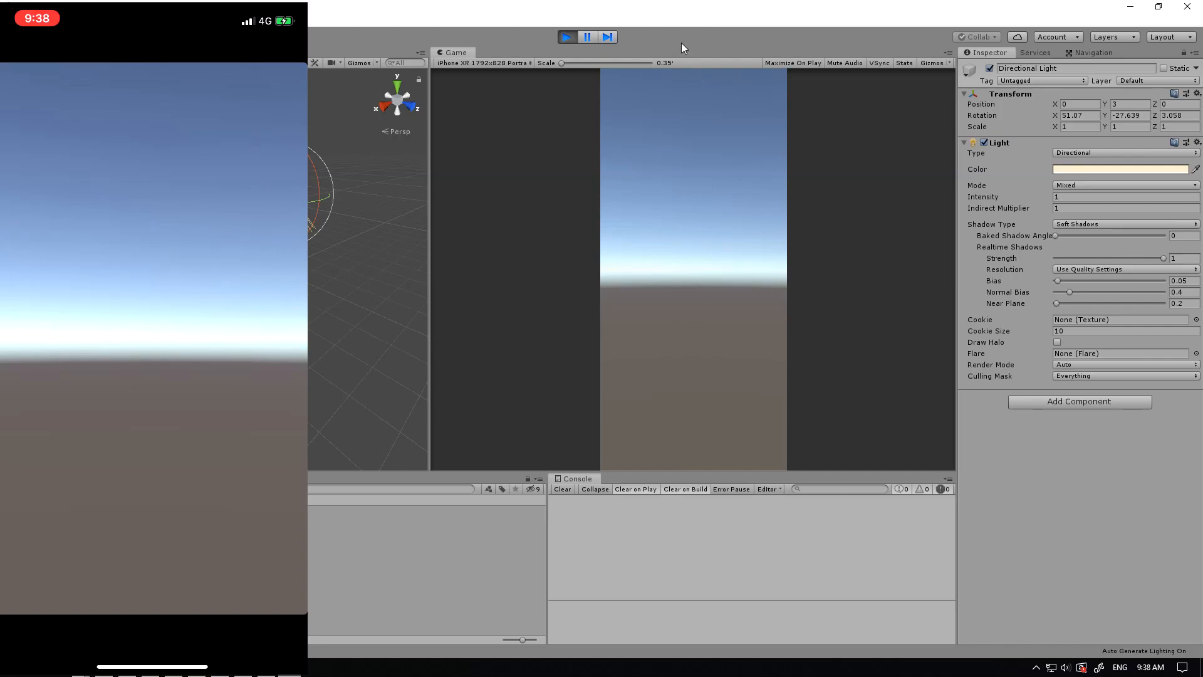
mouse_move(633, 50)
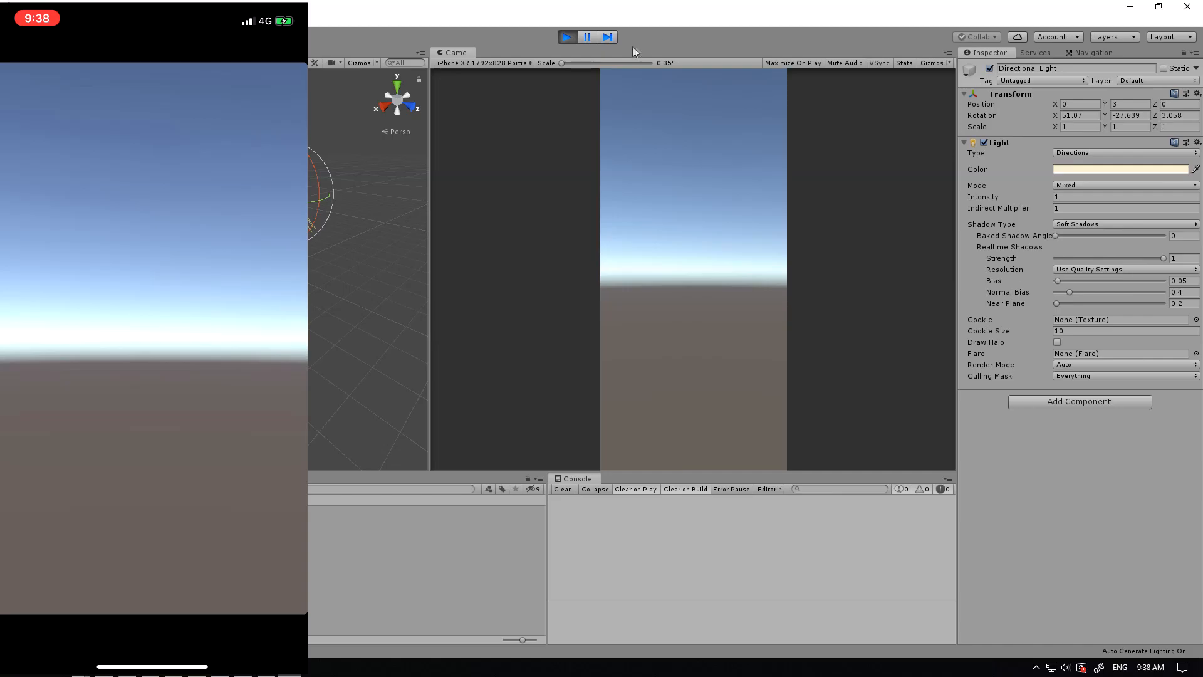